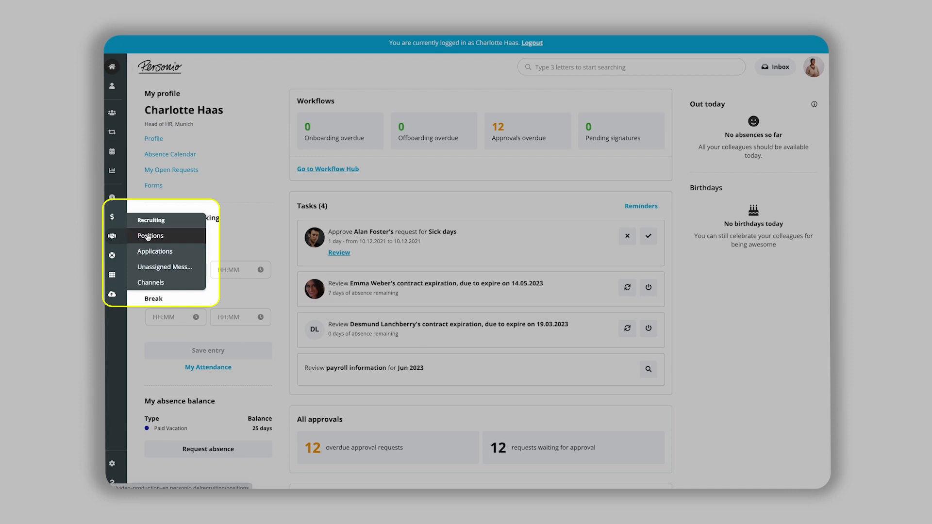
# Open the Recruiting Positions page and its Applications list of Designer candidates.
pyautogui.click(150, 236)
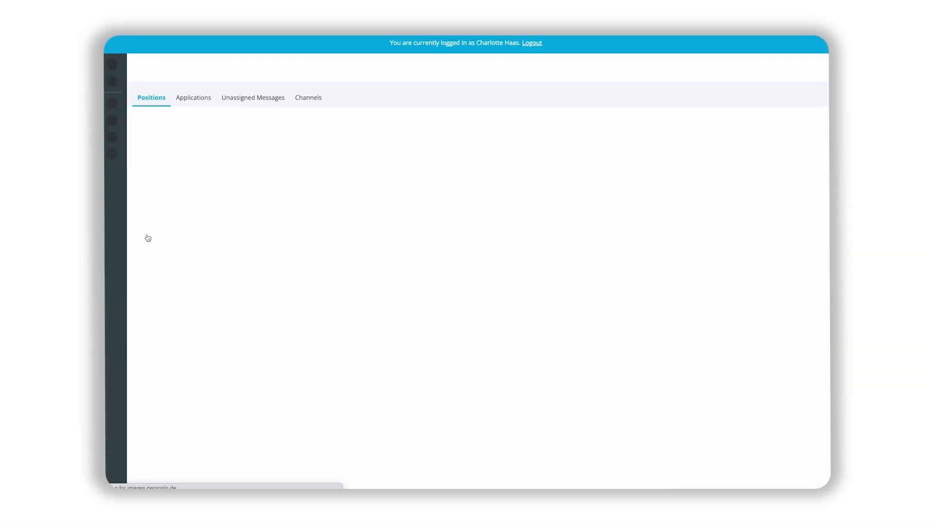
pyautogui.click(193, 98)
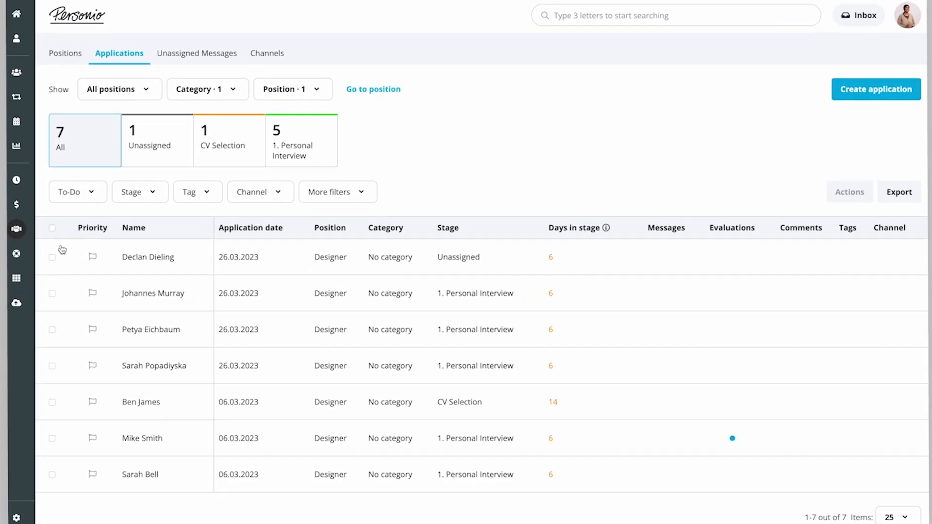
pyautogui.moveTo(114, 337)
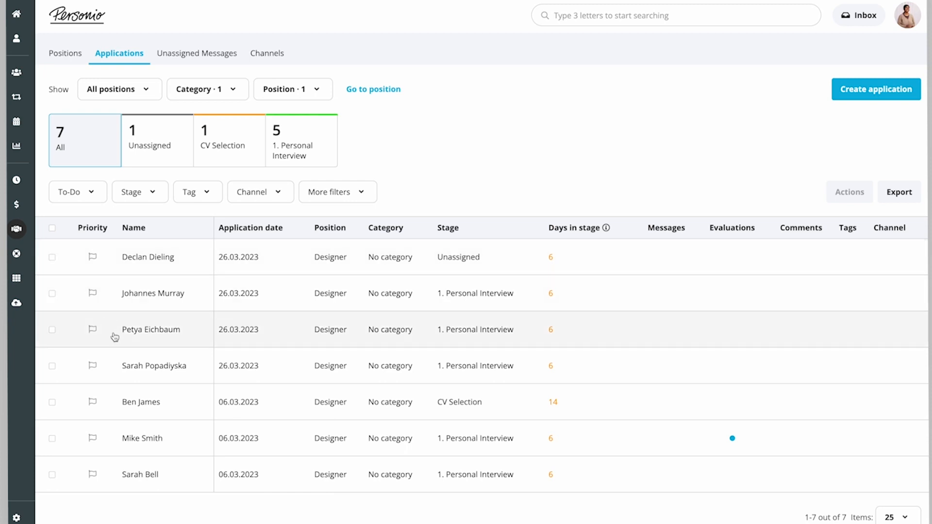
pyautogui.moveTo(124, 402)
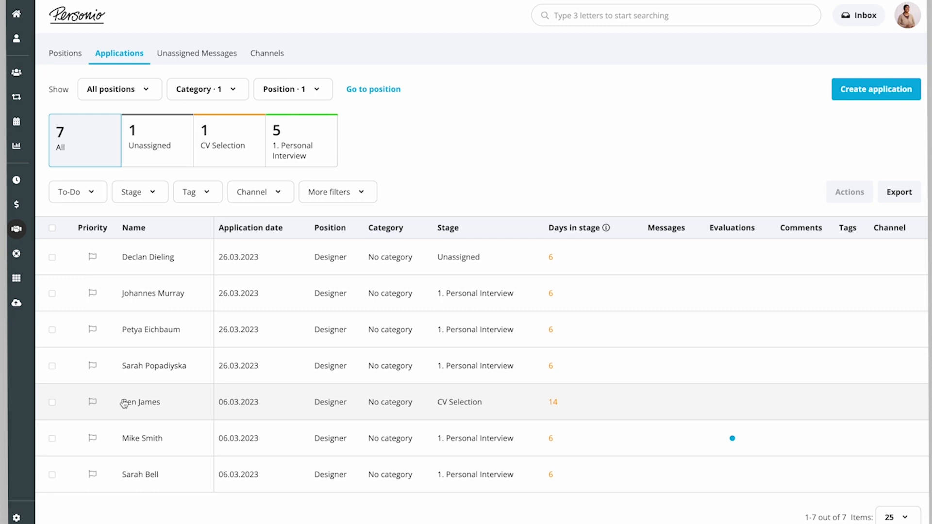
pyautogui.click(147, 402)
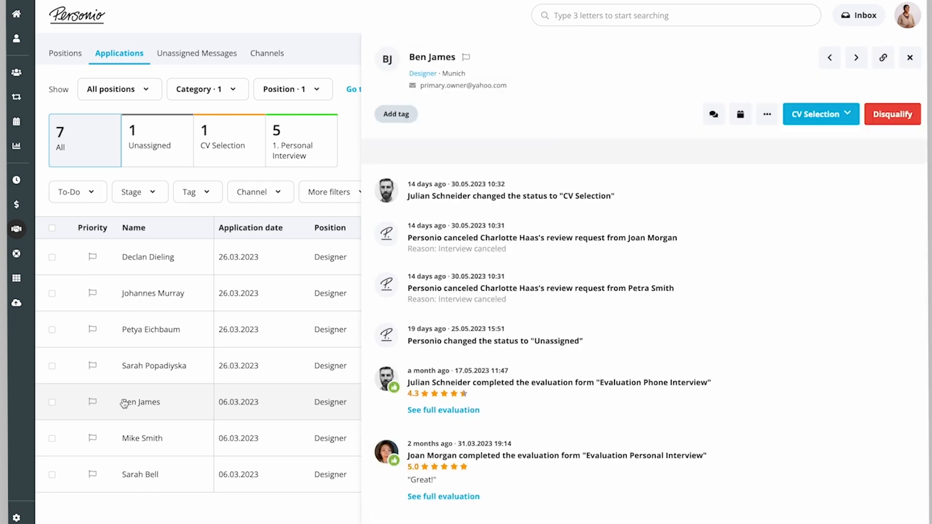
pyautogui.click(485, 151)
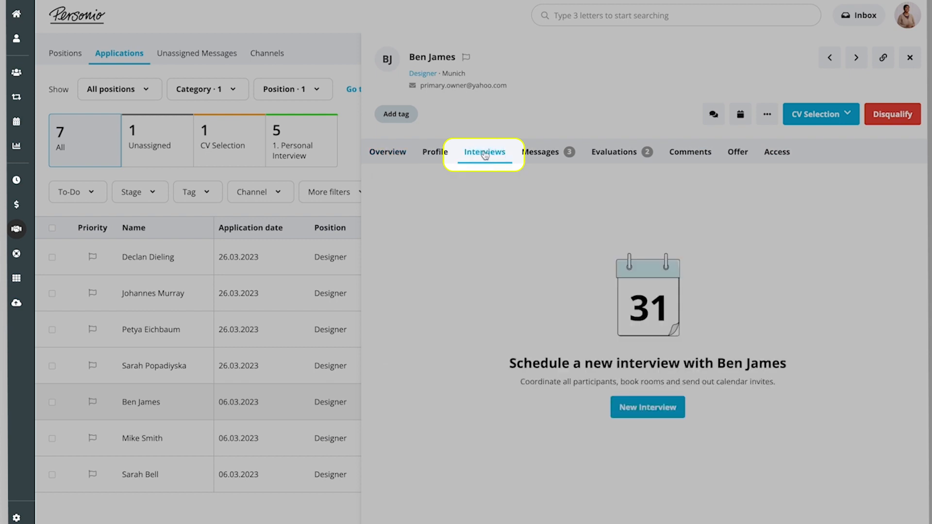
pyautogui.click(647, 407)
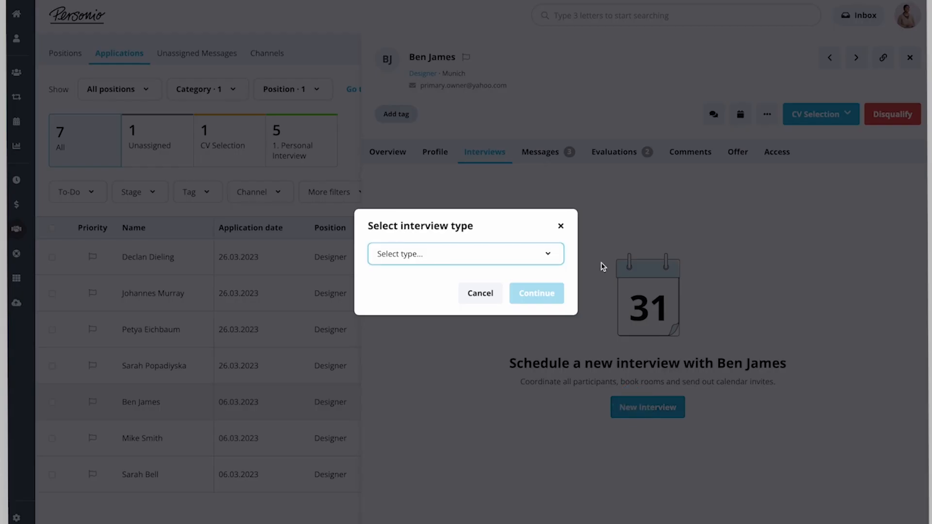
pyautogui.click(465, 254)
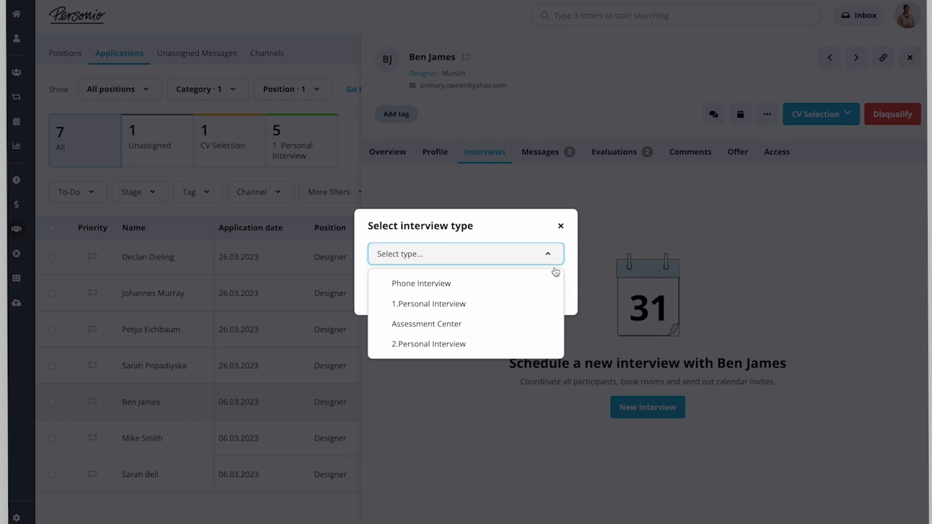
pyautogui.click(427, 304)
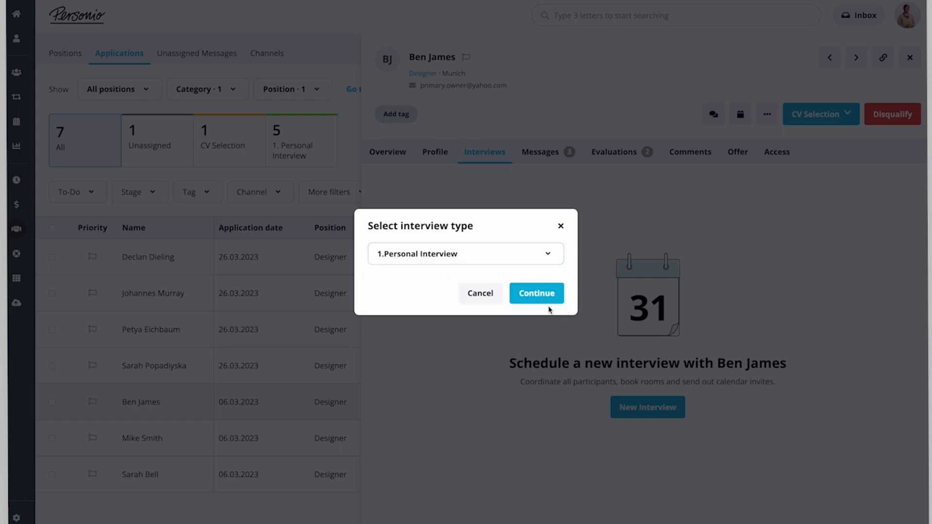
pyautogui.click(535, 294)
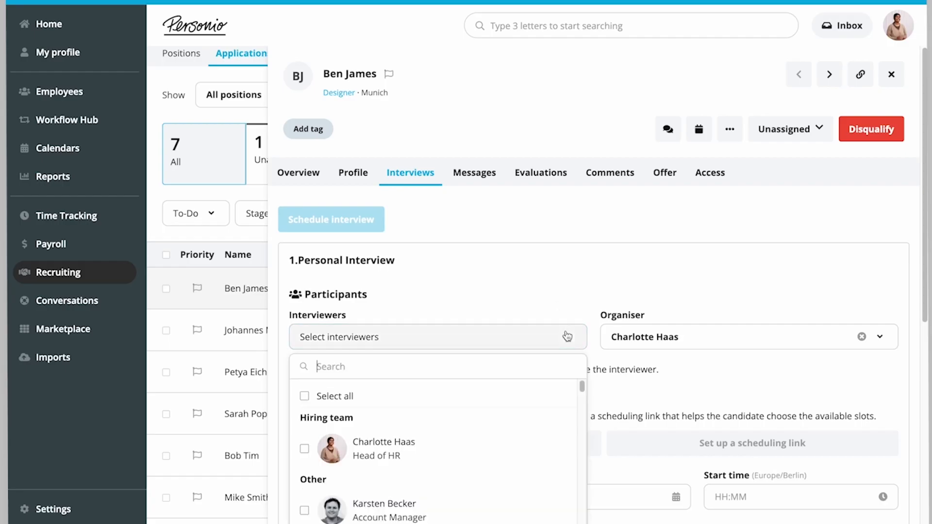
pyautogui.write('joa')
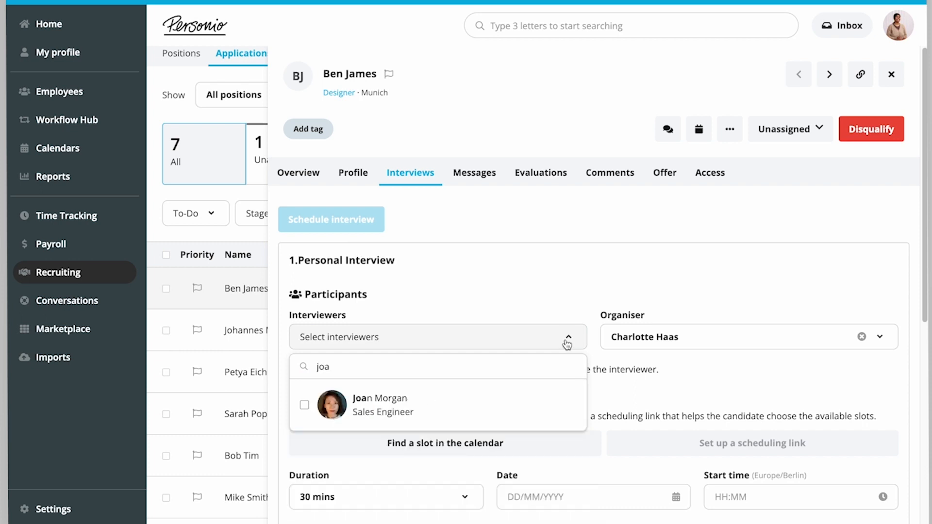
pyautogui.click(305, 405)
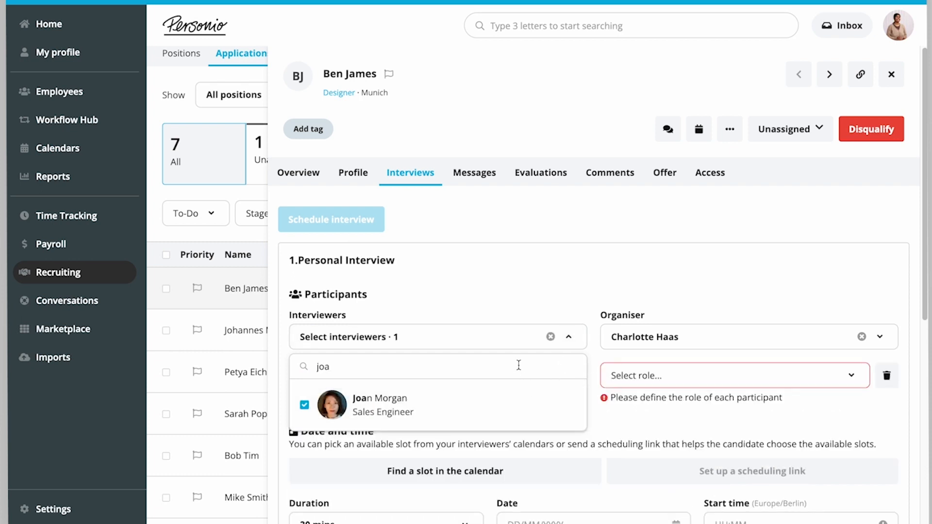
pyautogui.write('pet')
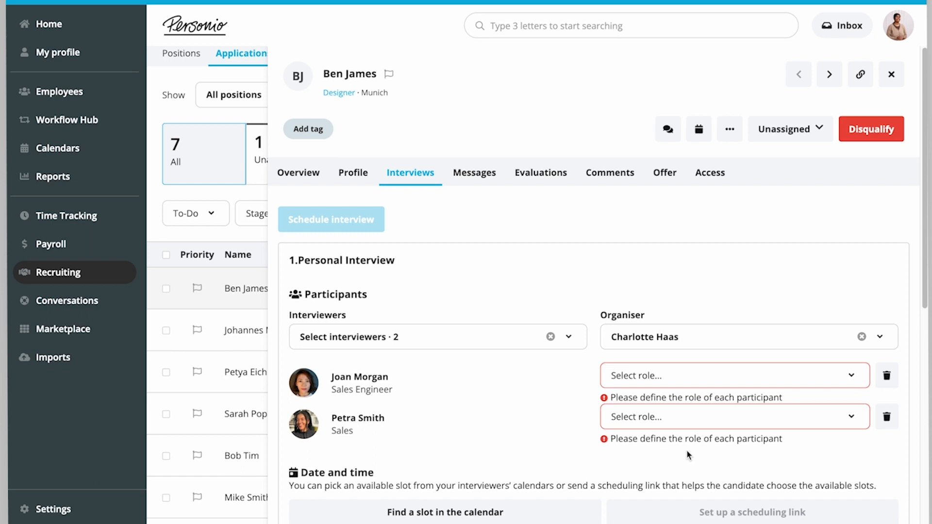
pyautogui.click(731, 375)
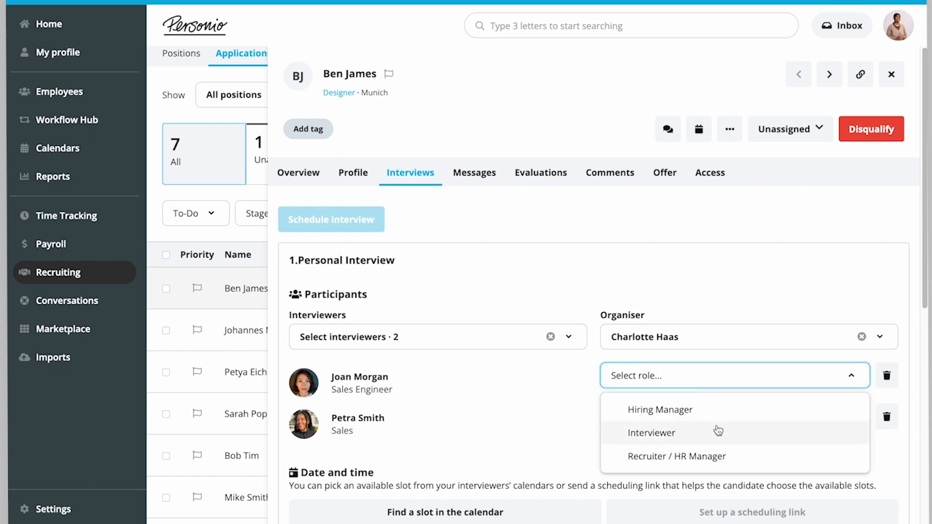
pyautogui.click(652, 433)
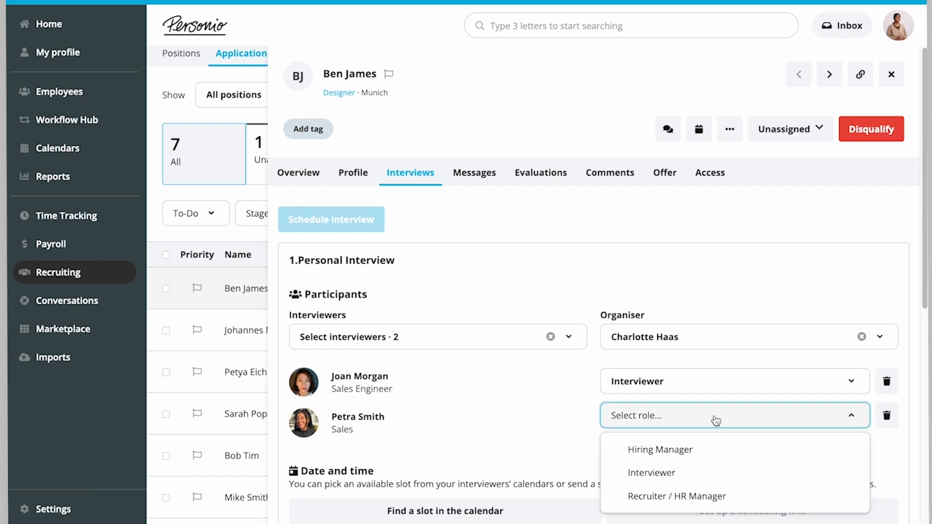
pyautogui.click(651, 473)
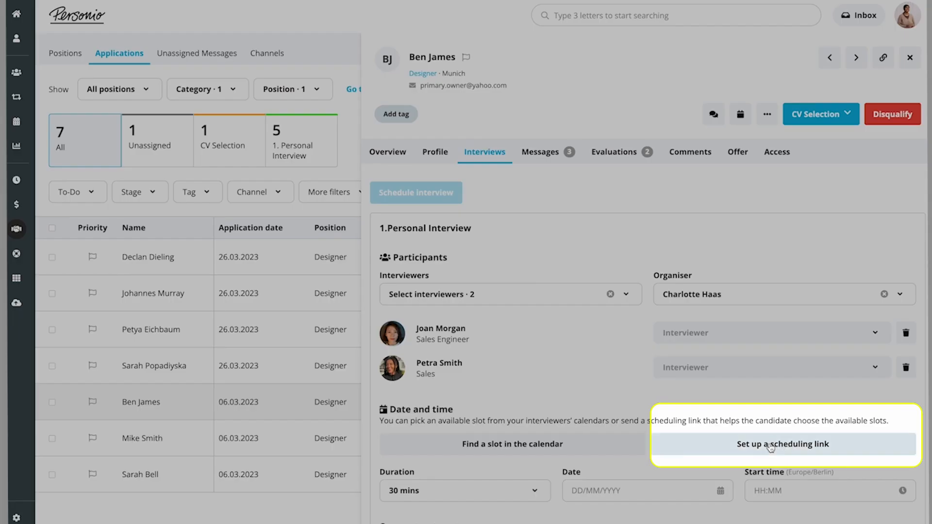
# Create a 13–26 June 2023 scheduling link with 30-minute slots and 15-minute buffers.
pyautogui.click(782, 444)
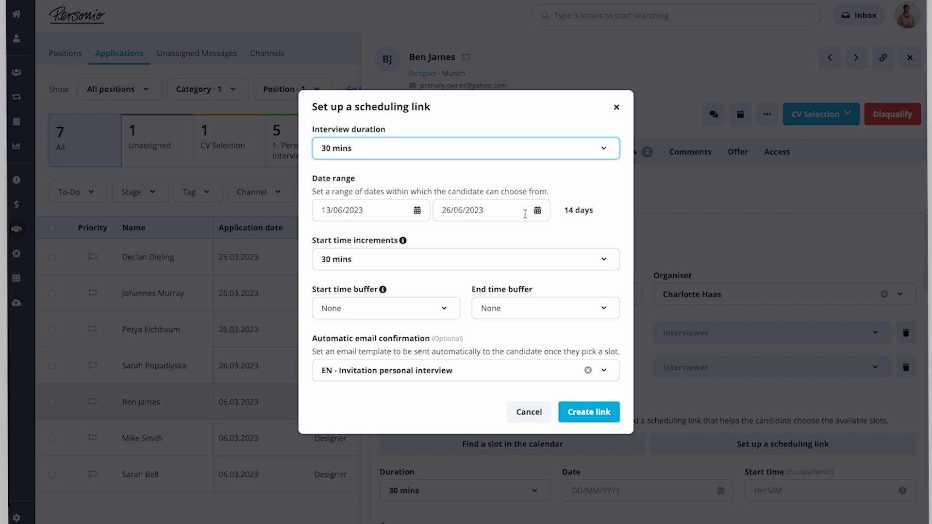
pyautogui.click(536, 210)
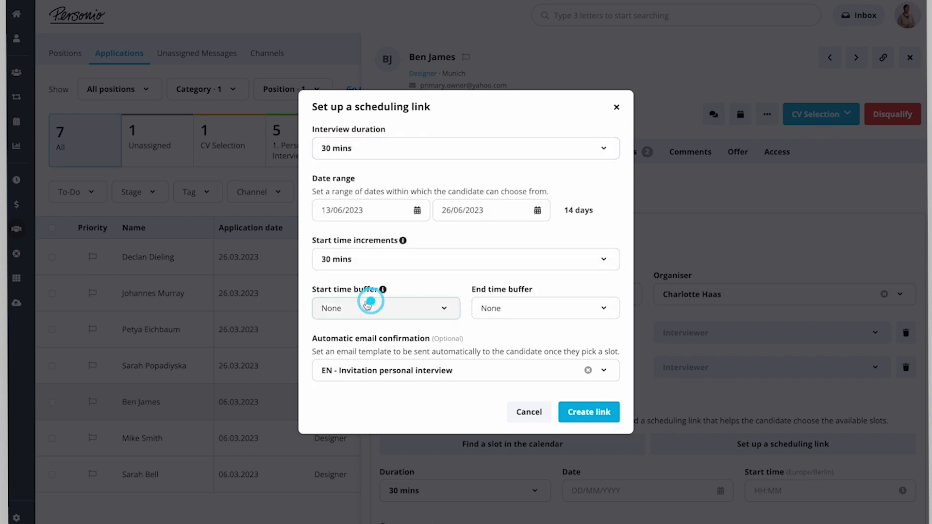
pyautogui.click(385, 308)
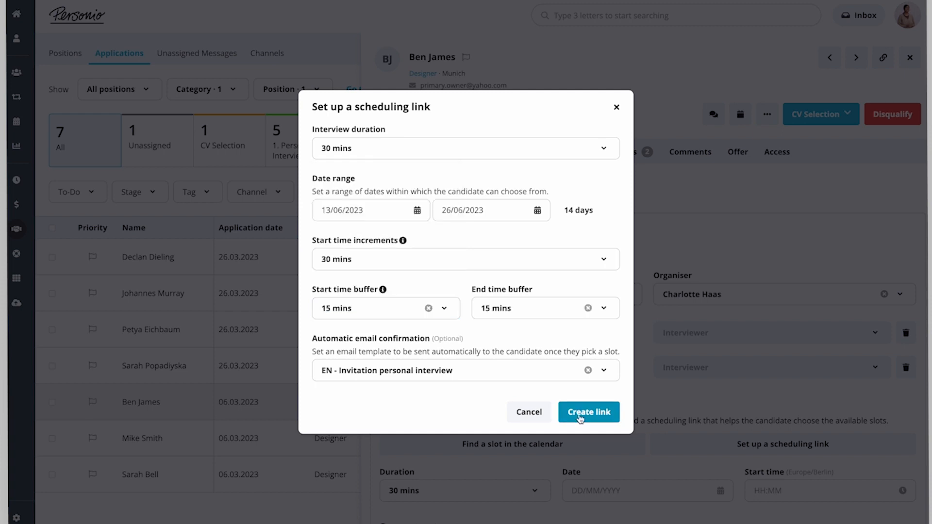
pyautogui.click(588, 411)
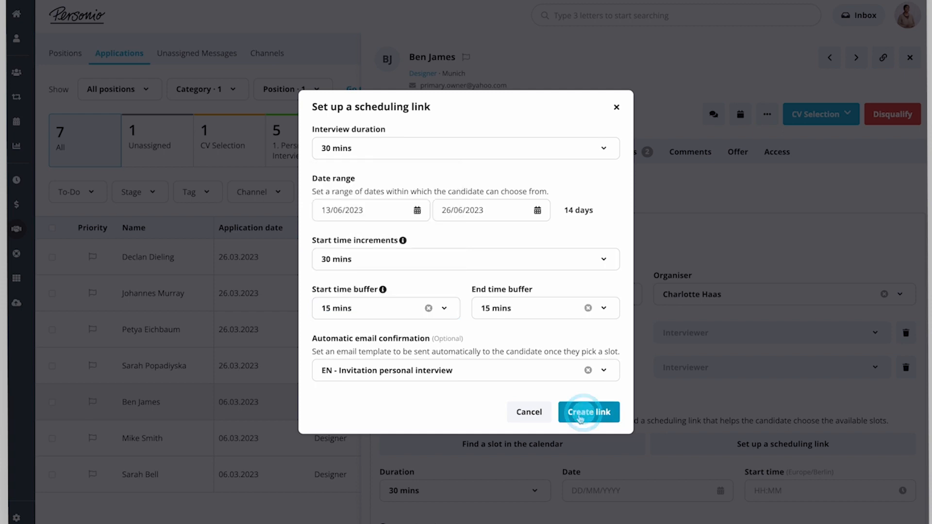
pyautogui.click(588, 412)
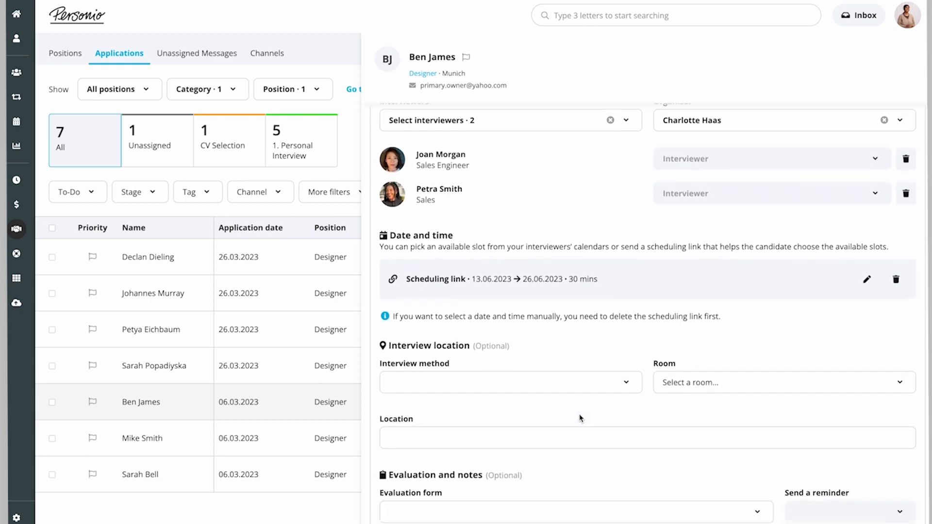
# Hold the interview over Google Meet and use the Evaluation Personal Interview form.
pyautogui.scroll(-3)
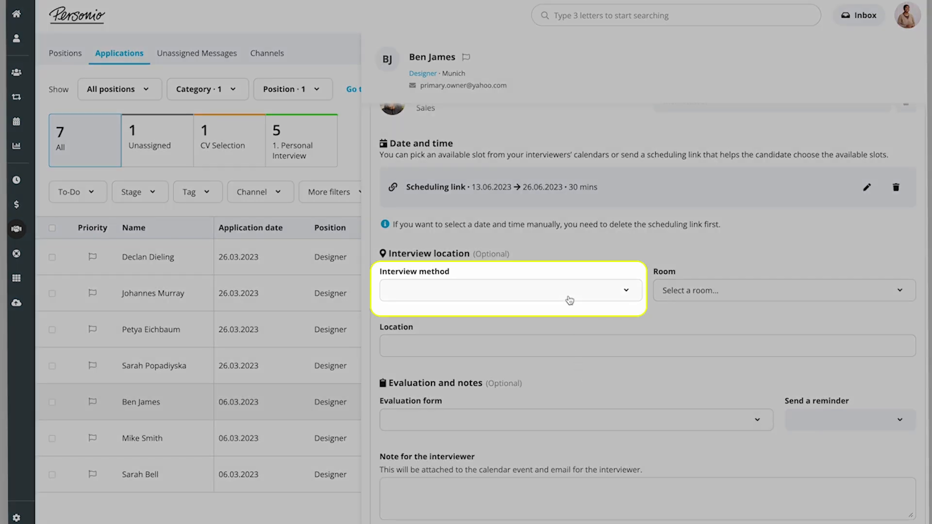
pyautogui.click(508, 291)
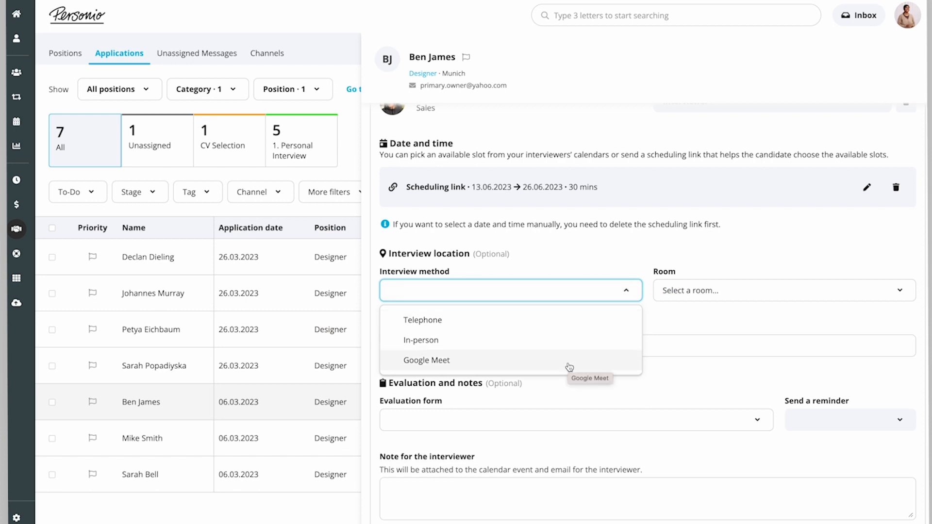
pyautogui.click(427, 360)
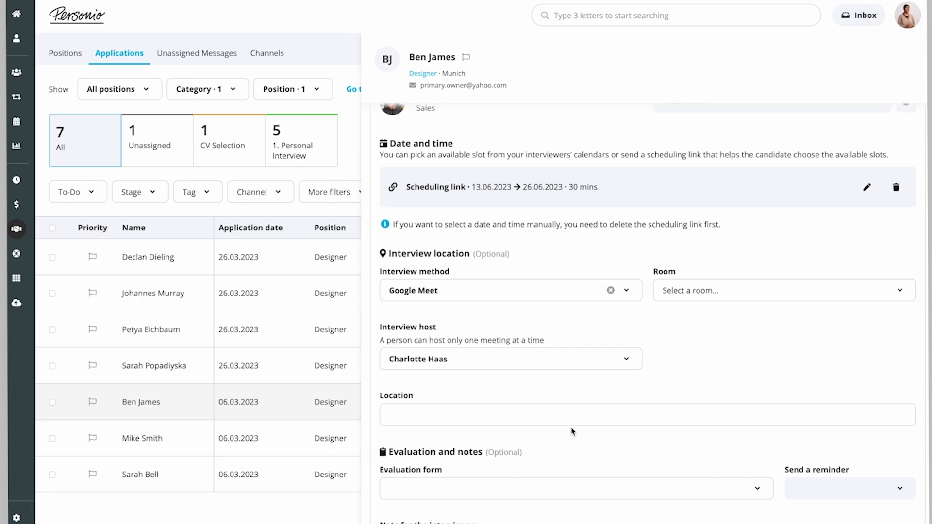
pyautogui.scroll(-3)
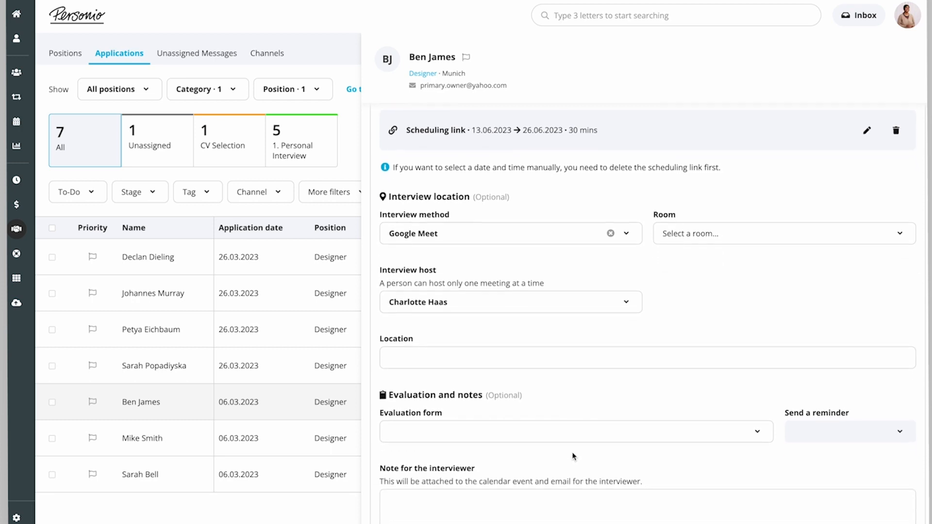
pyautogui.click(574, 431)
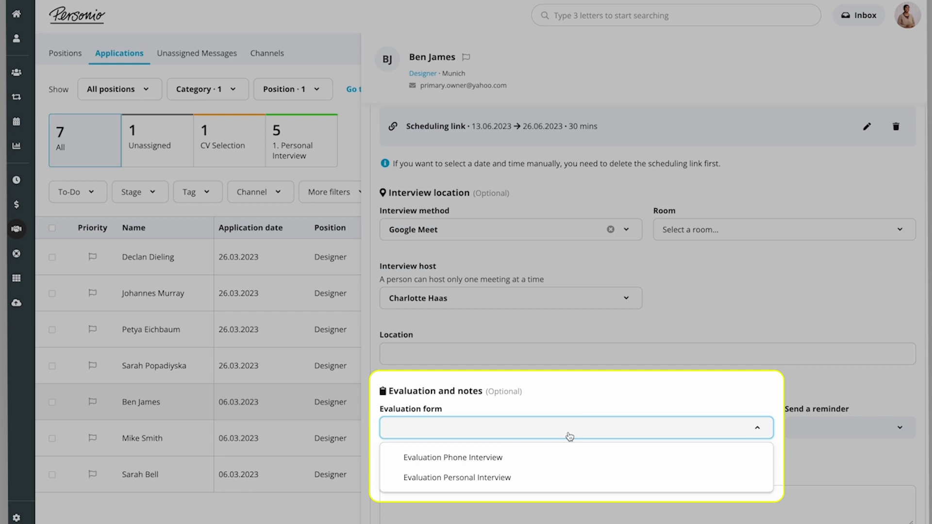
pyautogui.click(457, 477)
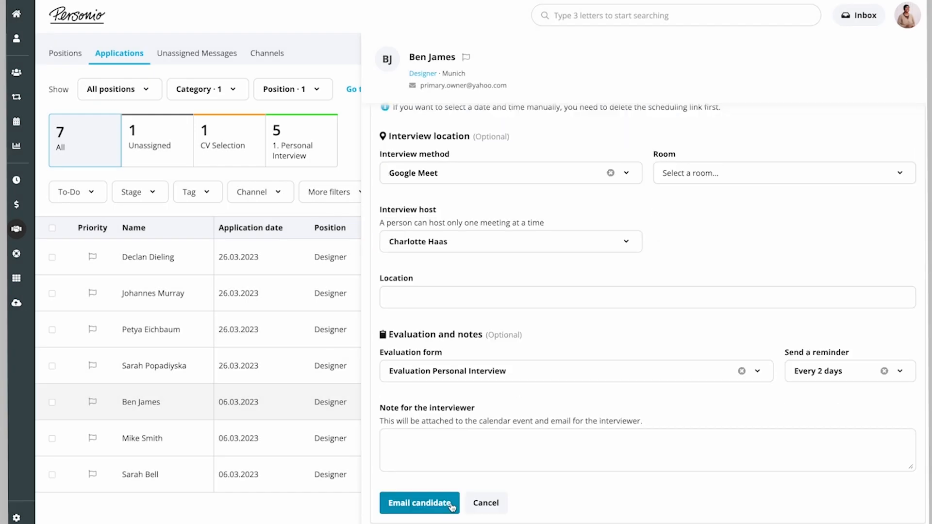
pyautogui.click(419, 503)
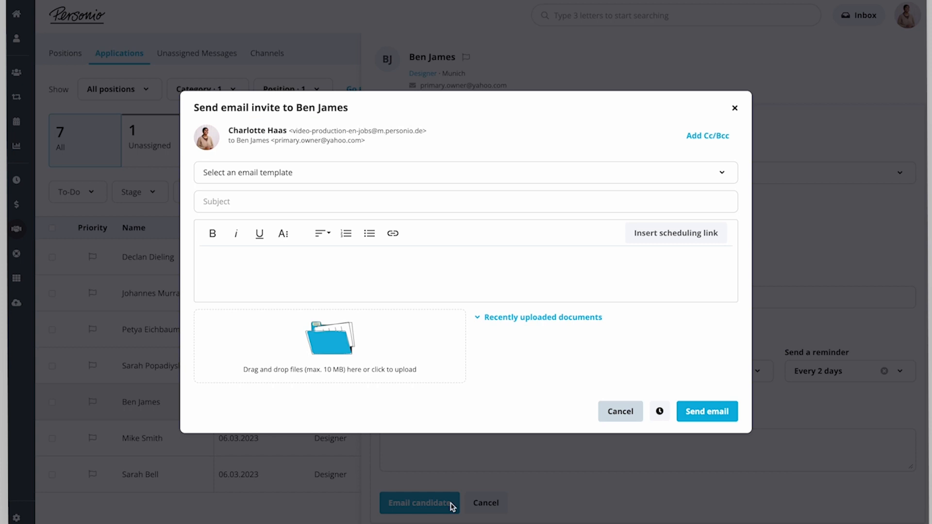
pyautogui.click(463, 173)
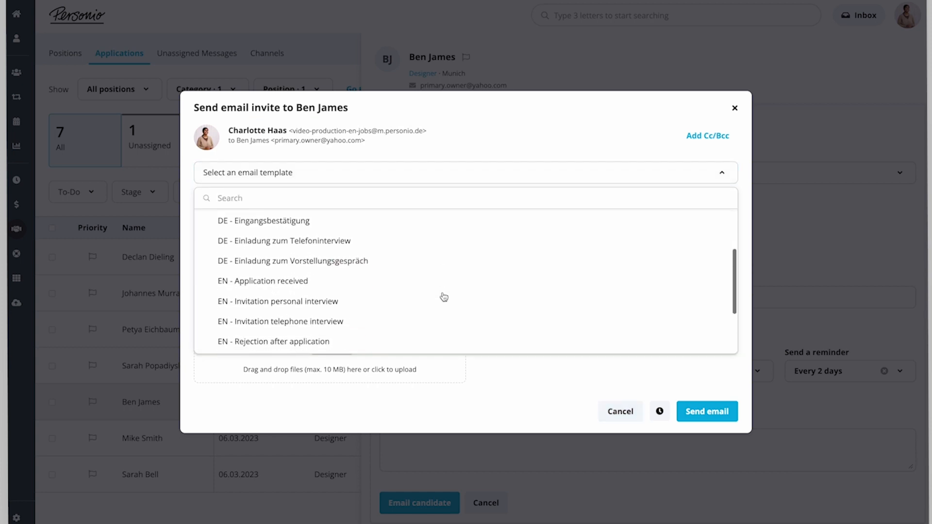
pyautogui.click(278, 301)
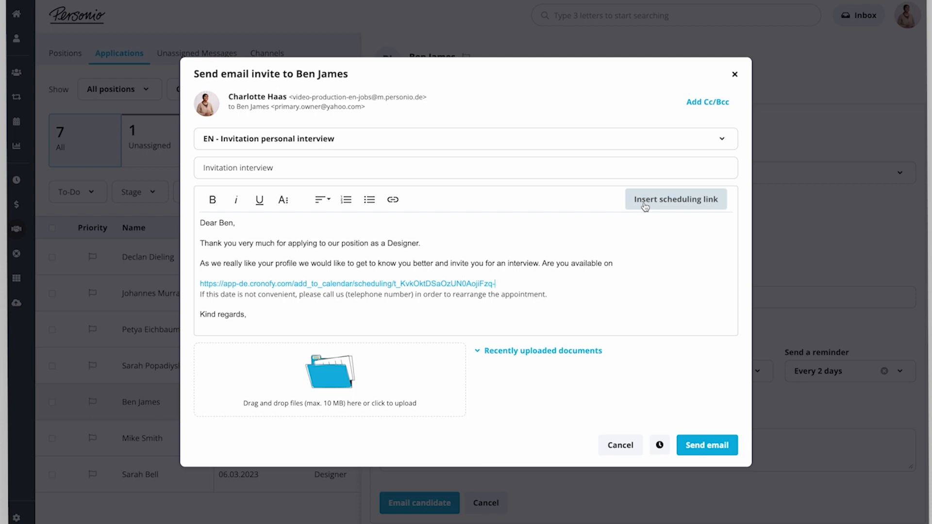
pyautogui.click(707, 446)
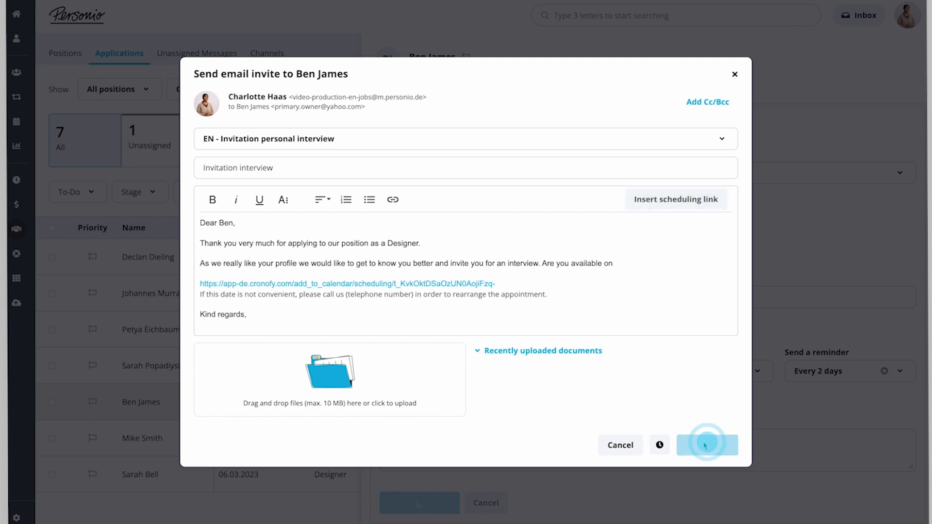
pyautogui.click(707, 445)
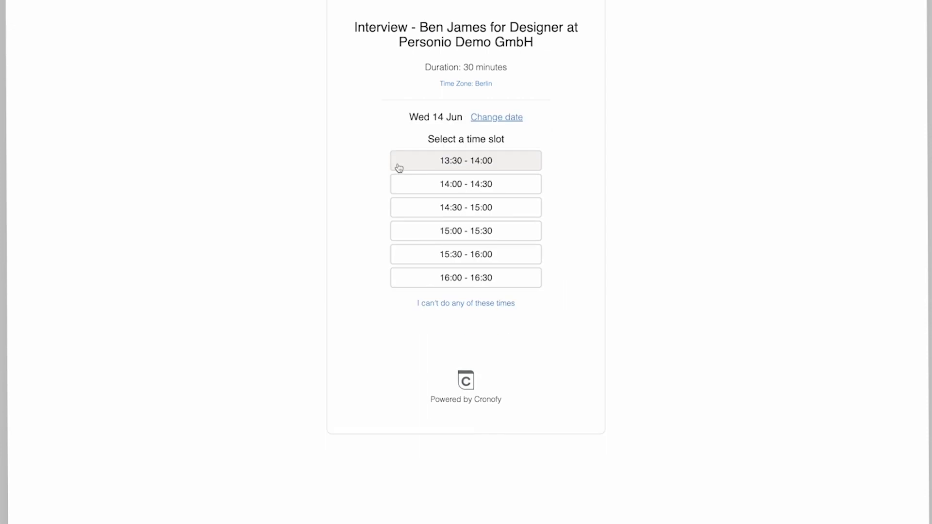
# Pick and confirm the 13:30 - 14:00 slot on 14 June in Cronofy.
pyautogui.click(465, 160)
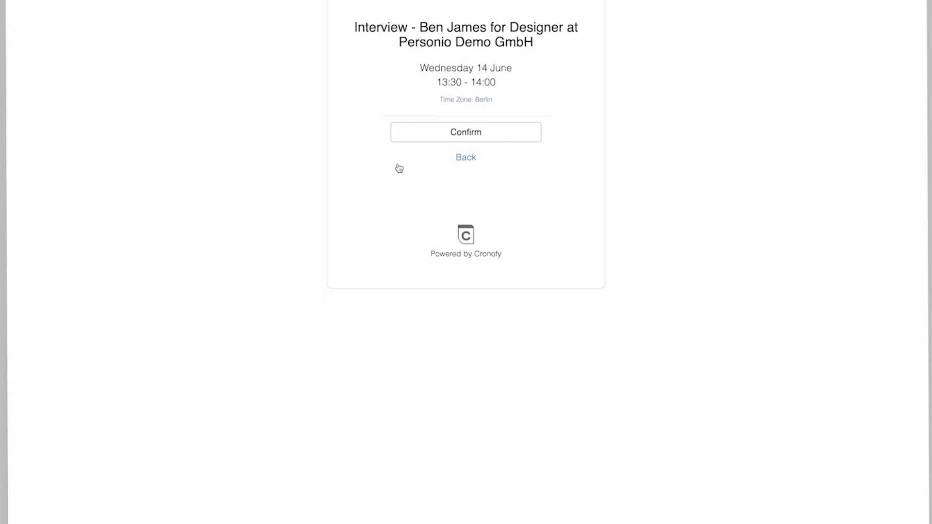
pyautogui.click(465, 132)
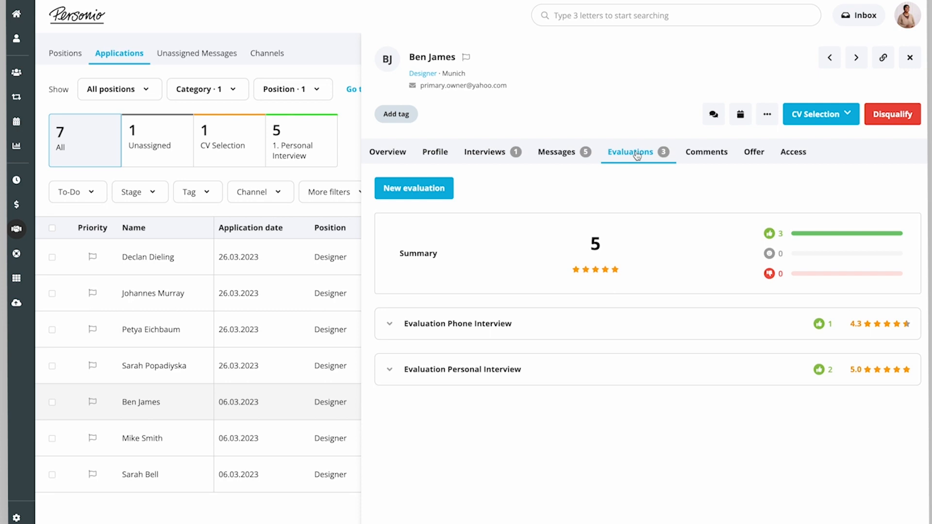
pyautogui.click(462, 369)
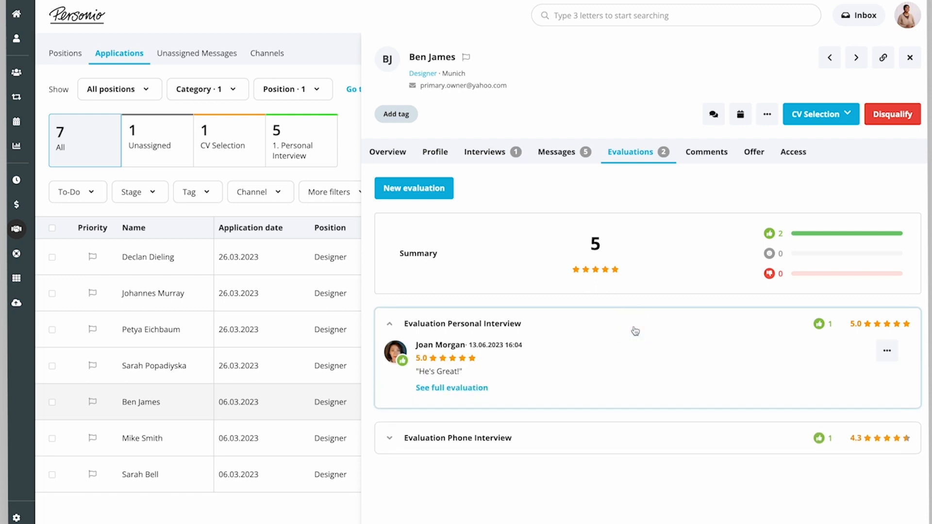
pyautogui.moveTo(500, 387)
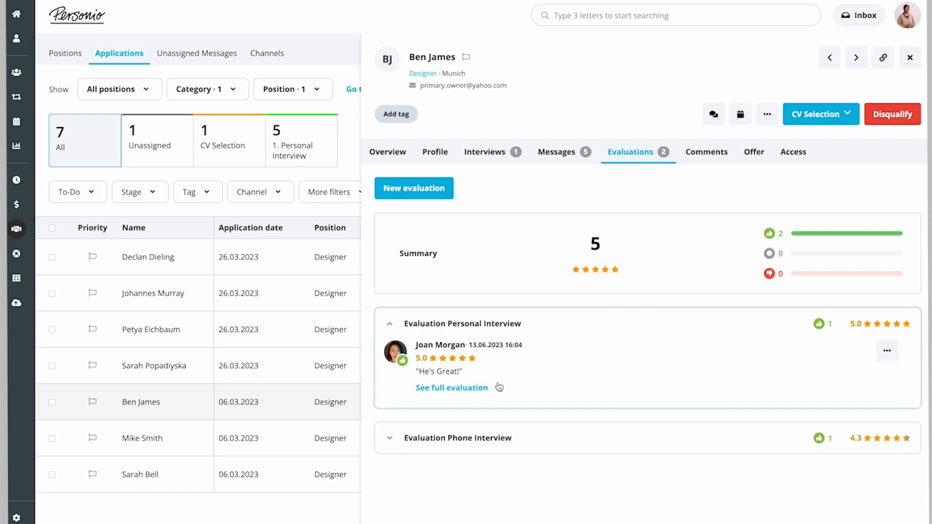
pyautogui.click(451, 387)
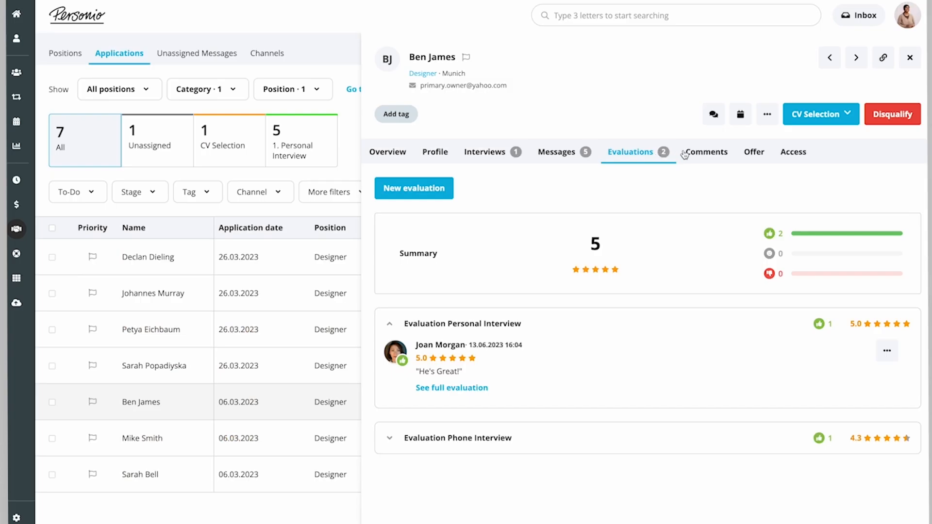
pyautogui.click(753, 151)
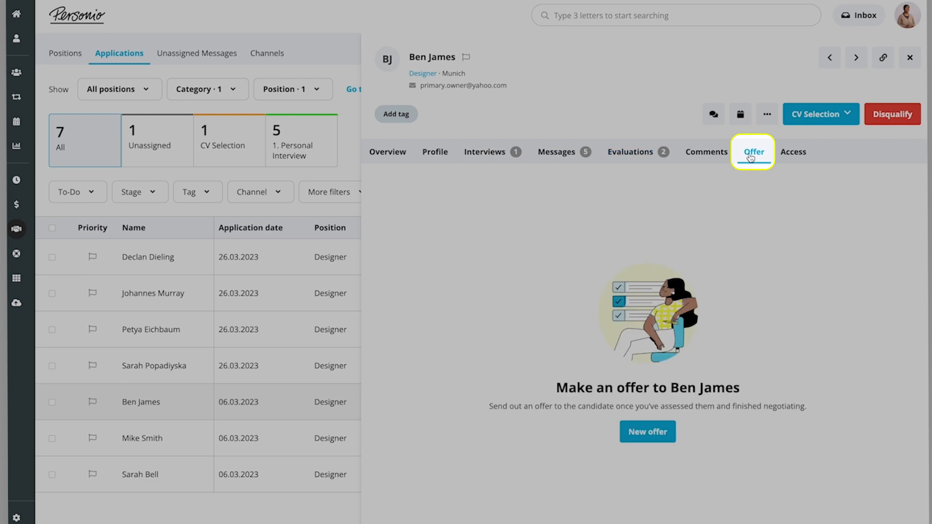
pyautogui.moveTo(742, 185)
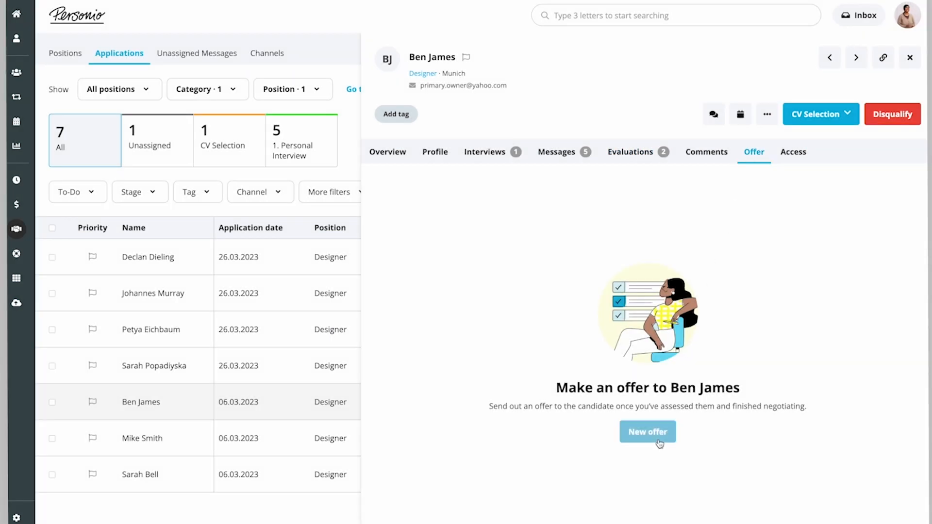
pyautogui.click(647, 432)
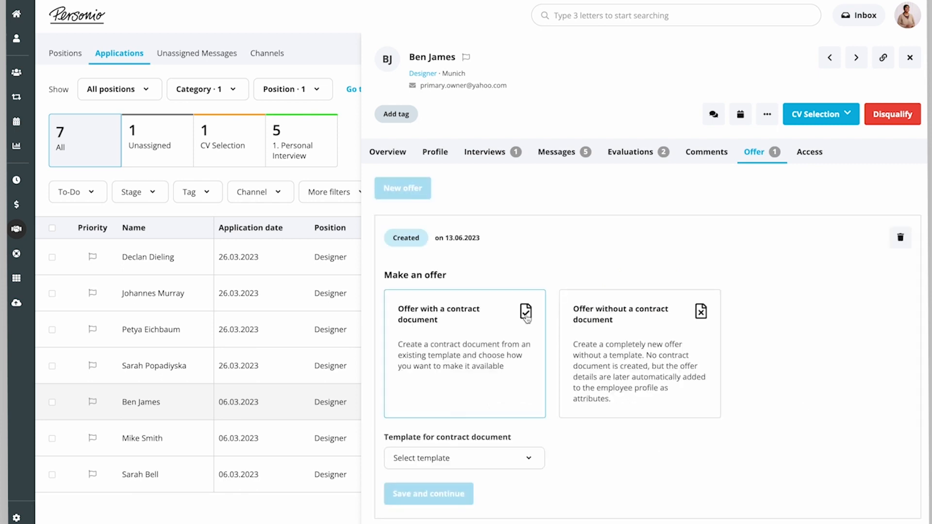
pyautogui.click(639, 314)
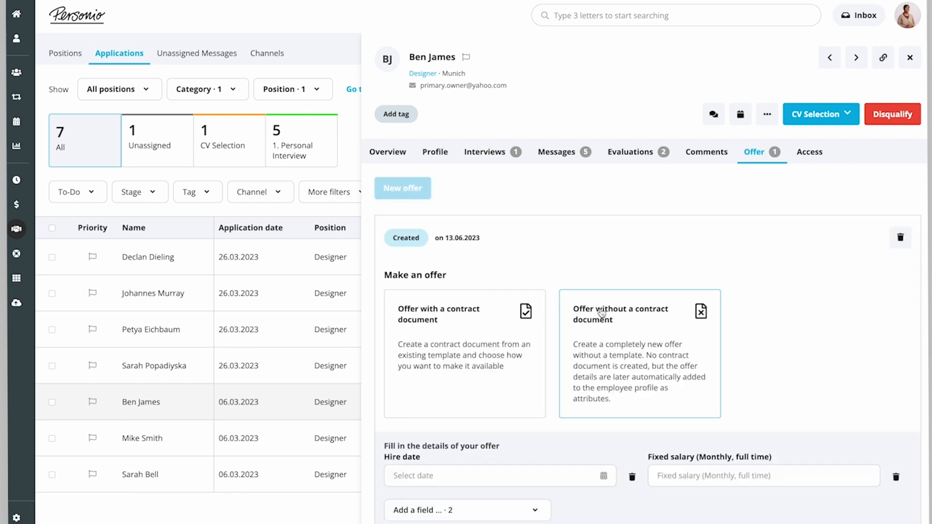
# Set the offer's hire date to 3 July 2023 and fixed salary to 4000.
pyautogui.scroll(-3)
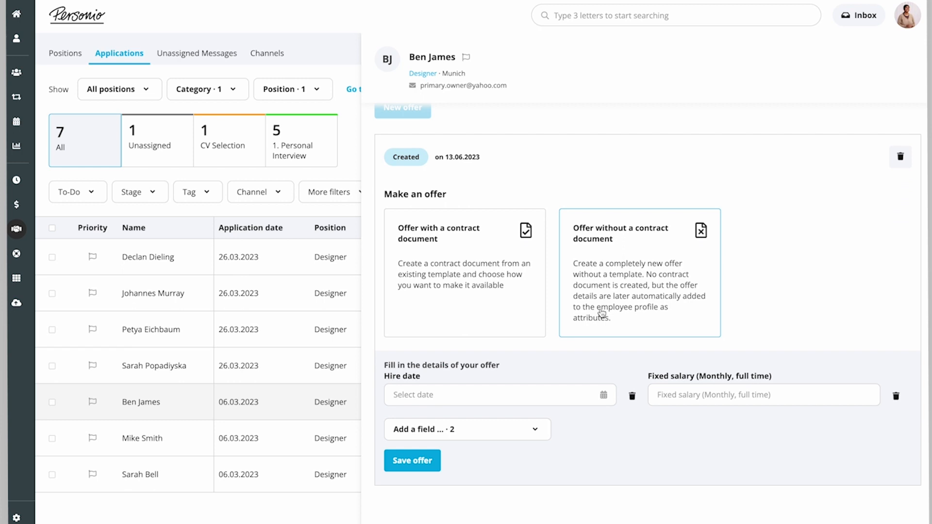
pyautogui.click(499, 395)
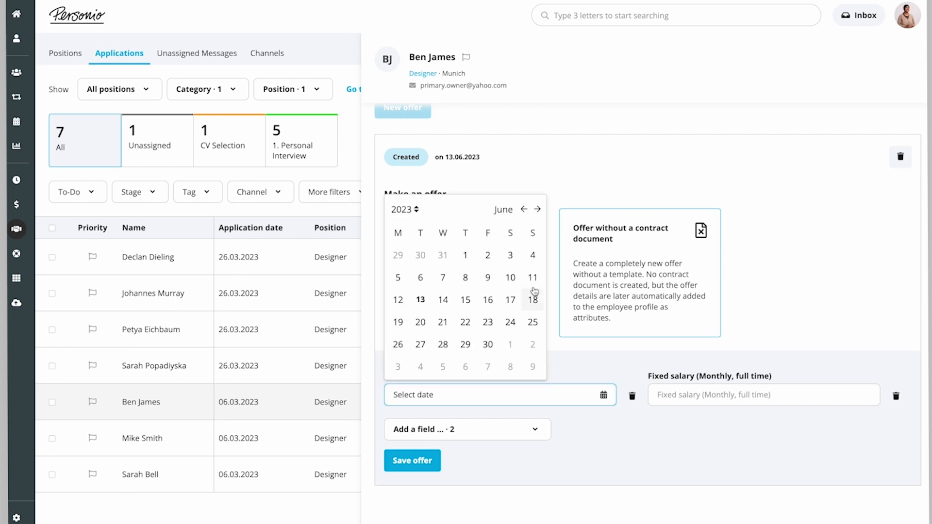
pyautogui.click(537, 209)
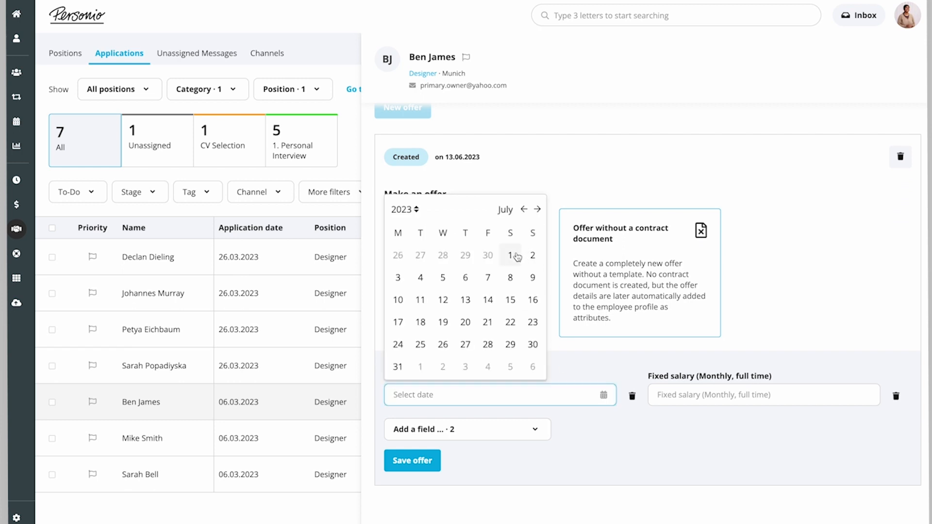
pyautogui.click(509, 255)
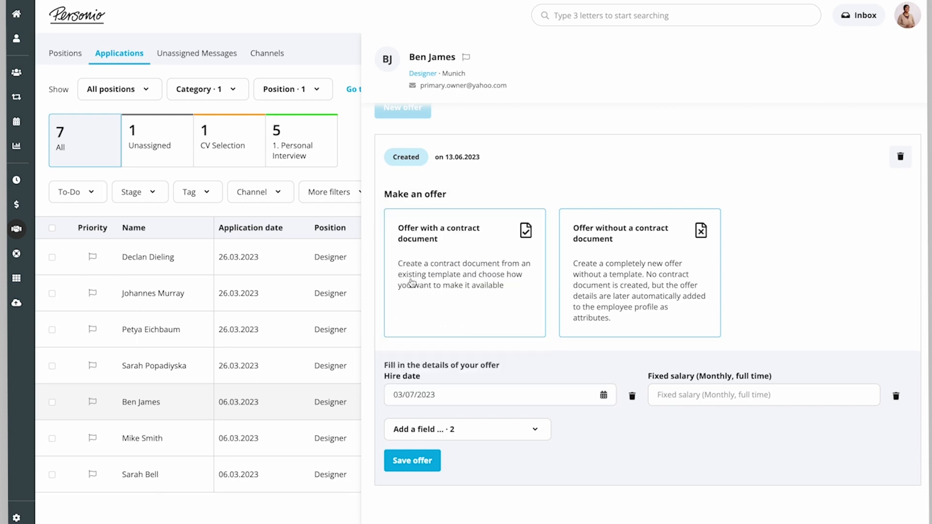
pyautogui.write('4')
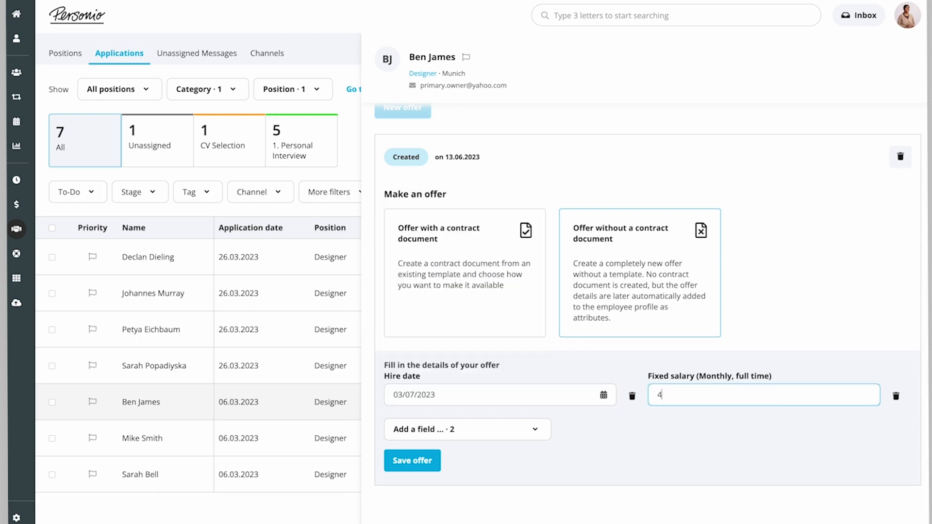
pyautogui.write('000')
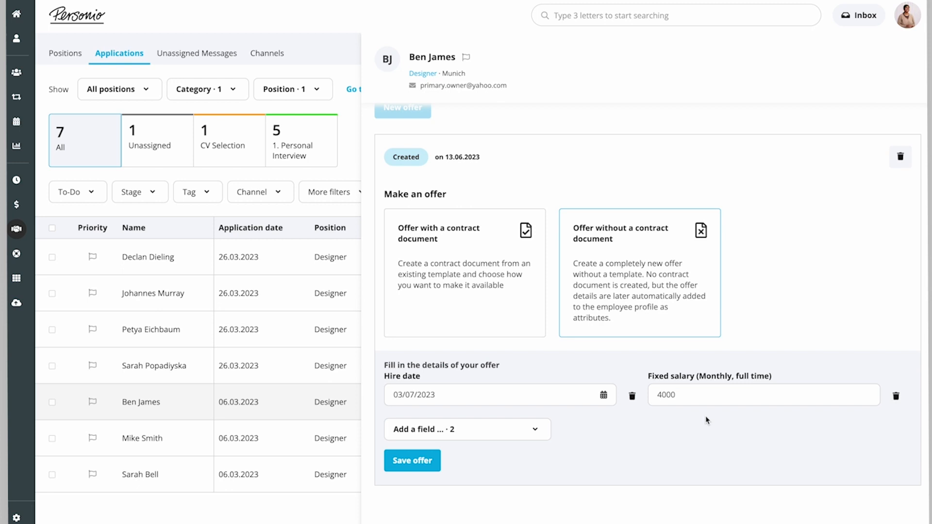
# Switch to the Working Contract with E-Signature template, enter 40 weekly hours, and save.
pyautogui.click(464, 273)
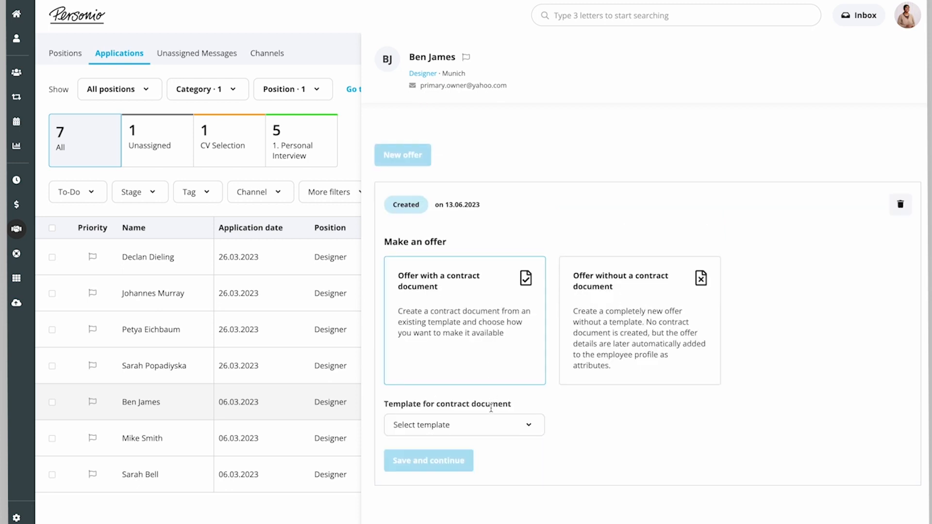
pyautogui.click(464, 424)
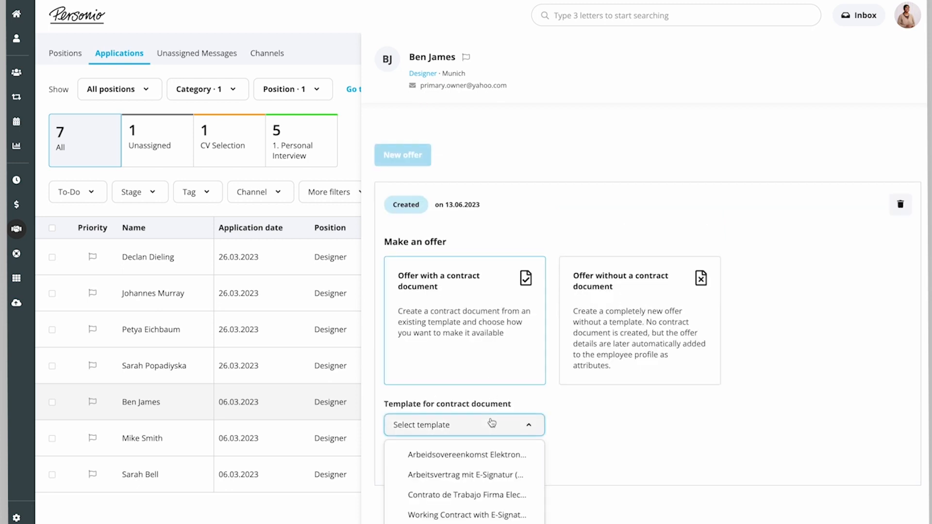
pyautogui.click(468, 514)
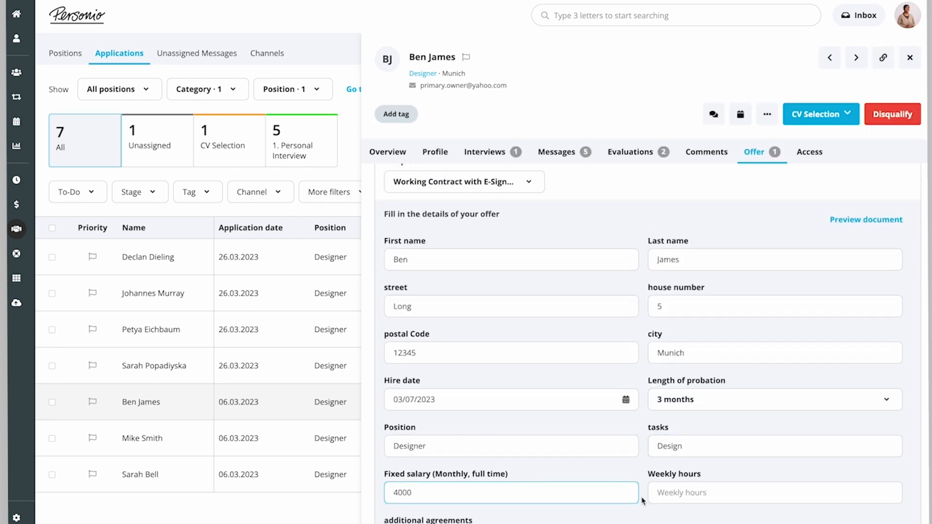
pyautogui.write('40')
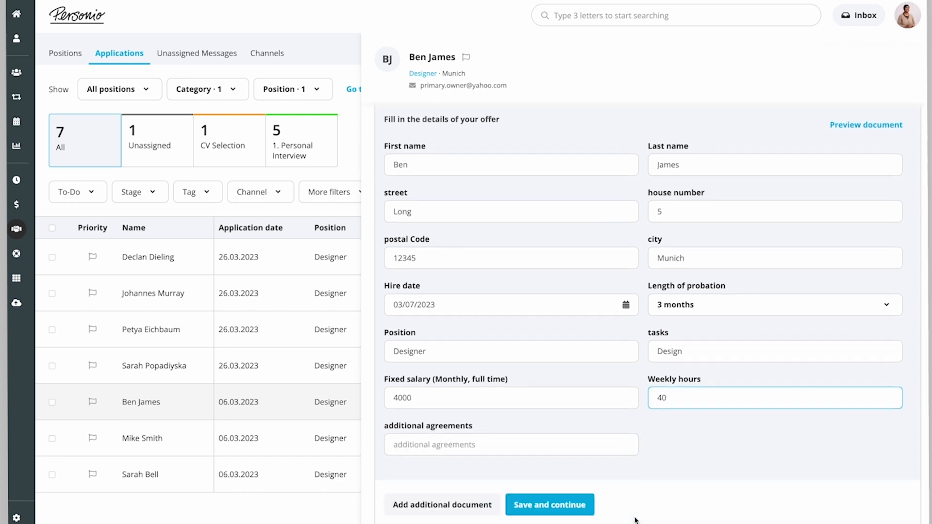
pyautogui.click(548, 505)
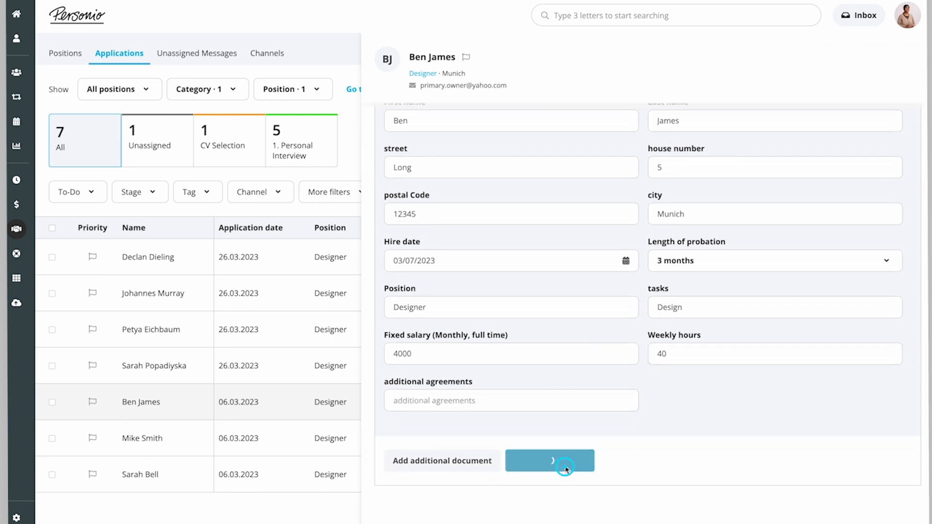
pyautogui.click(549, 460)
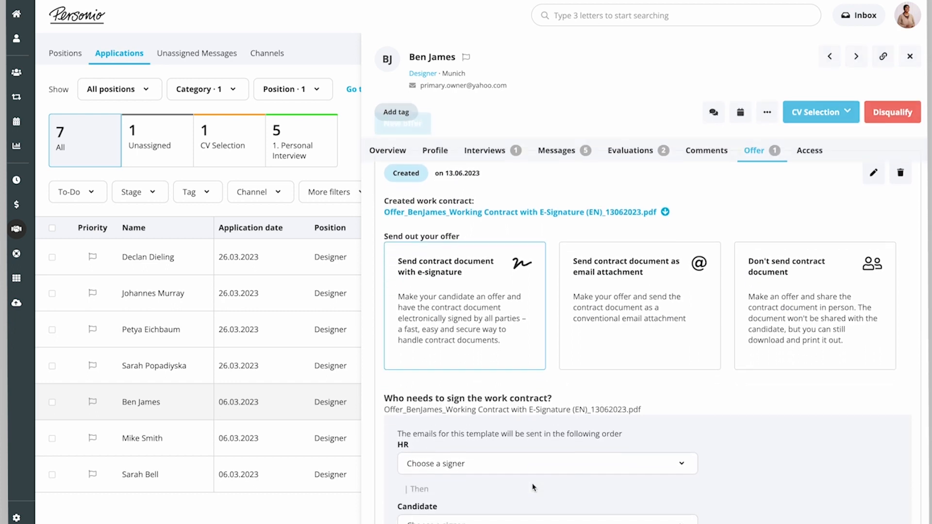
pyautogui.scroll(-3)
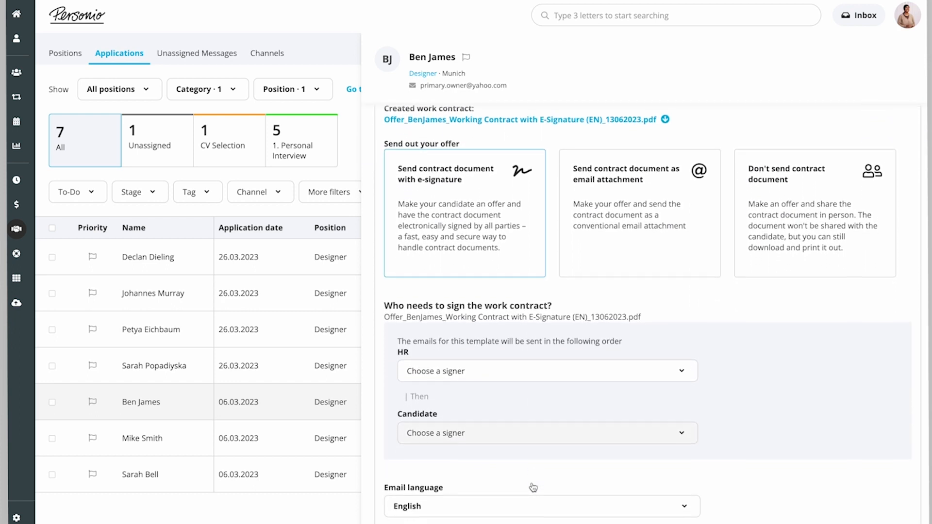
pyautogui.scroll(-3)
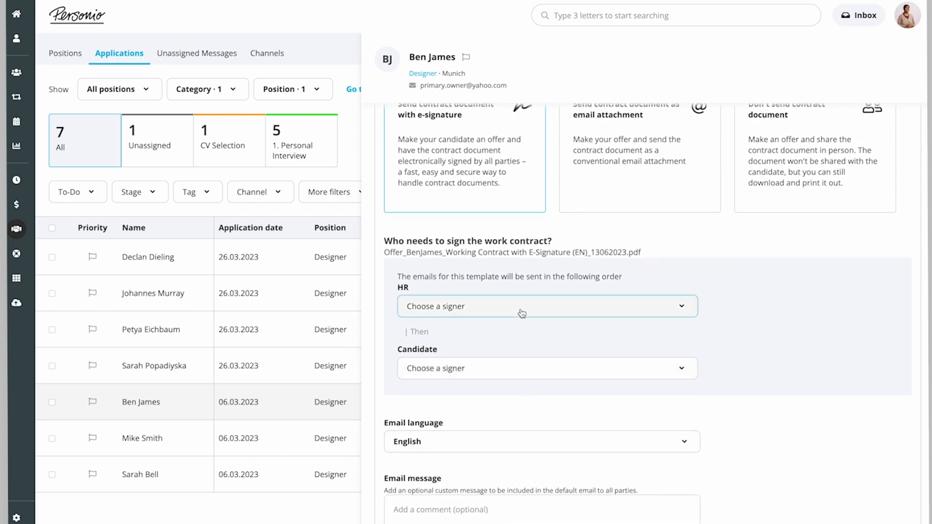
pyautogui.click(546, 307)
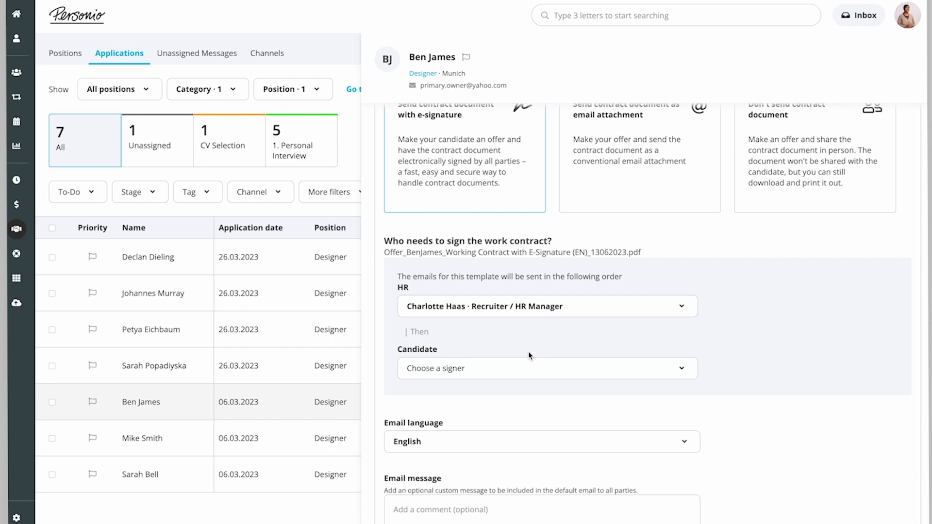
pyautogui.click(546, 368)
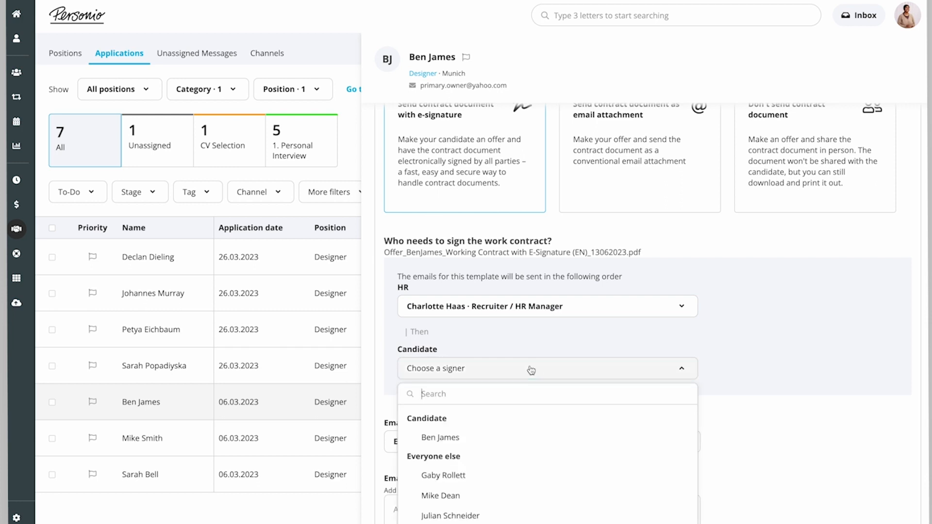
pyautogui.click(439, 438)
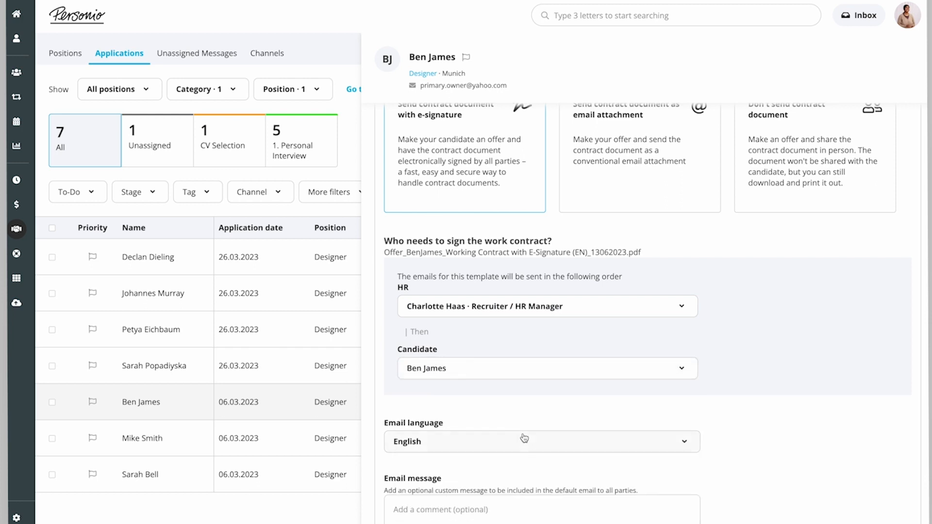
pyautogui.scroll(-3)
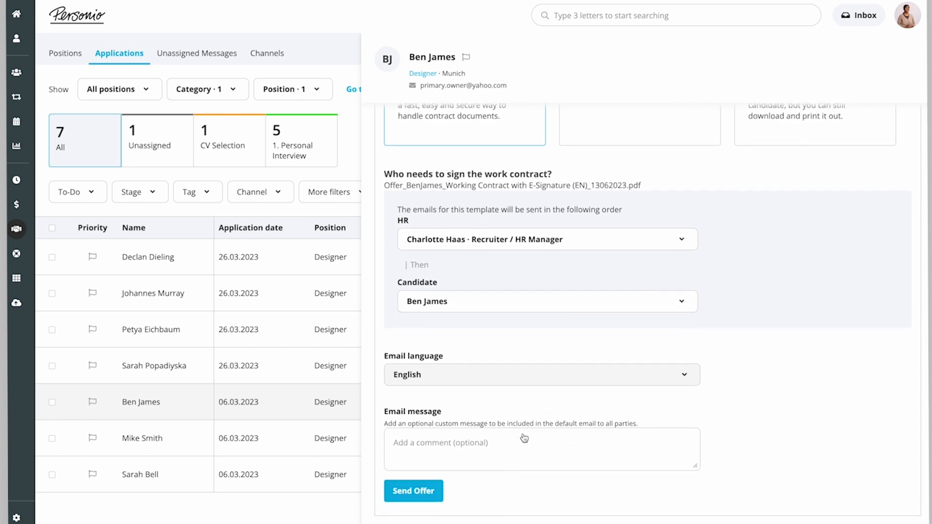
pyautogui.scroll(-3)
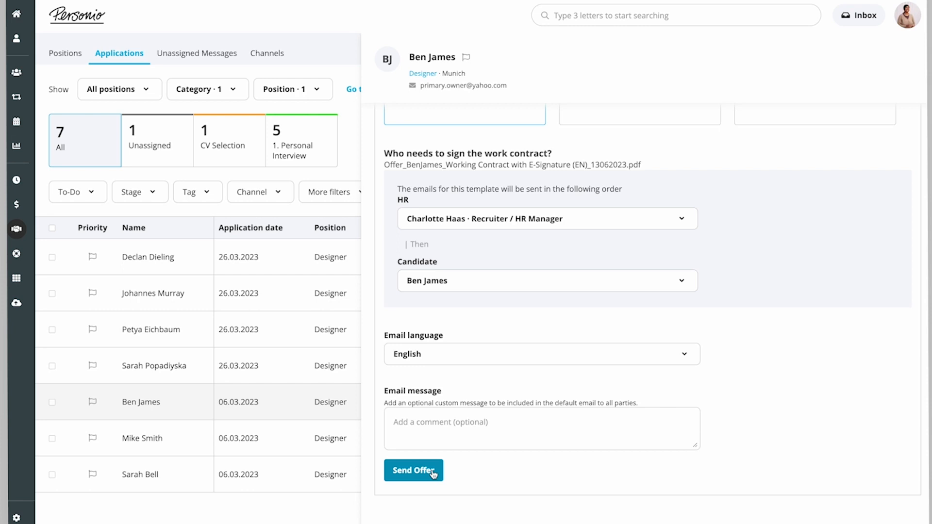
pyautogui.click(413, 470)
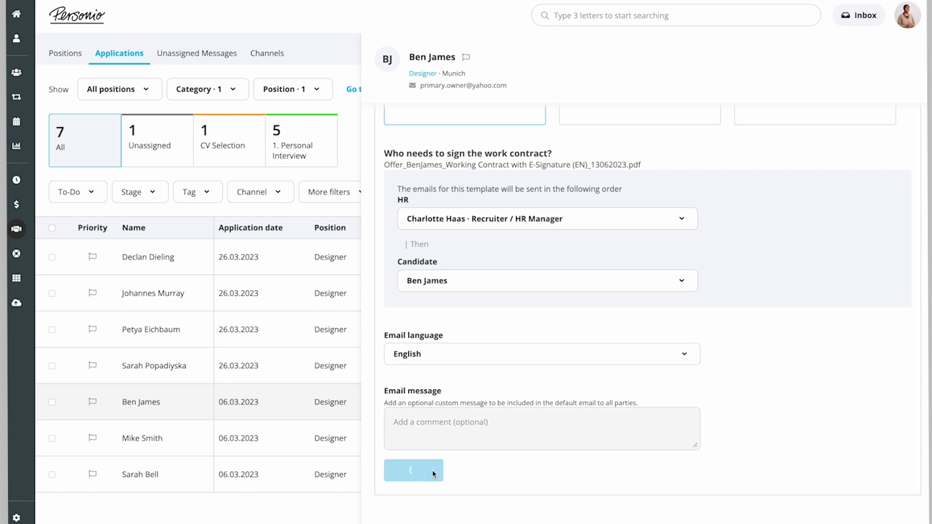
pyautogui.click(413, 471)
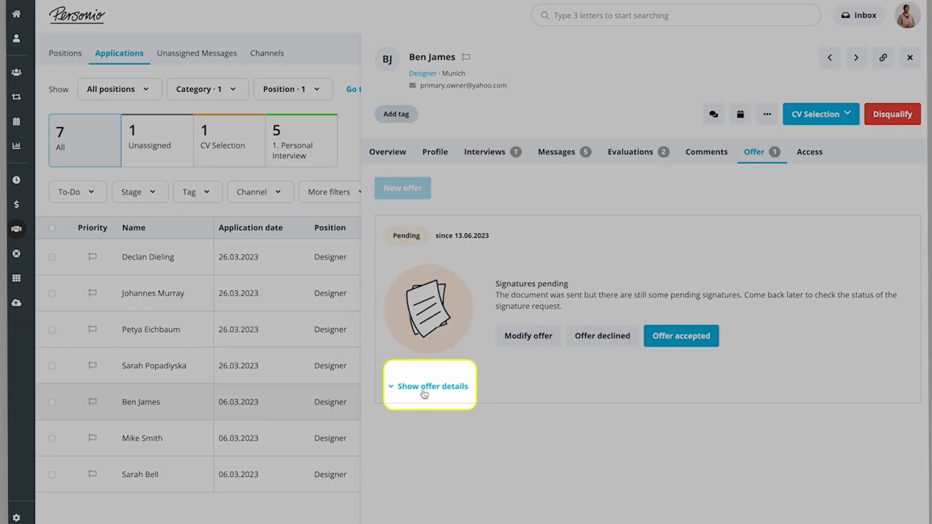
pyautogui.click(429, 386)
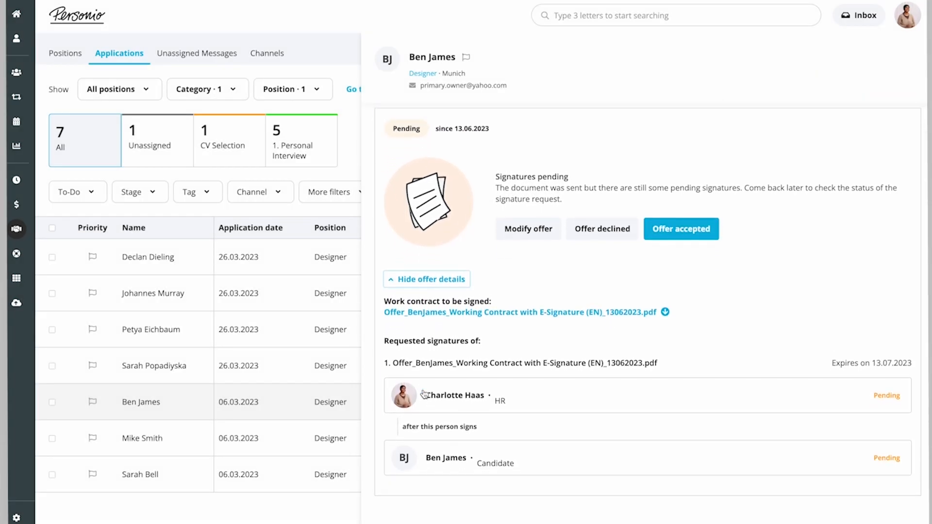
pyautogui.click(519, 312)
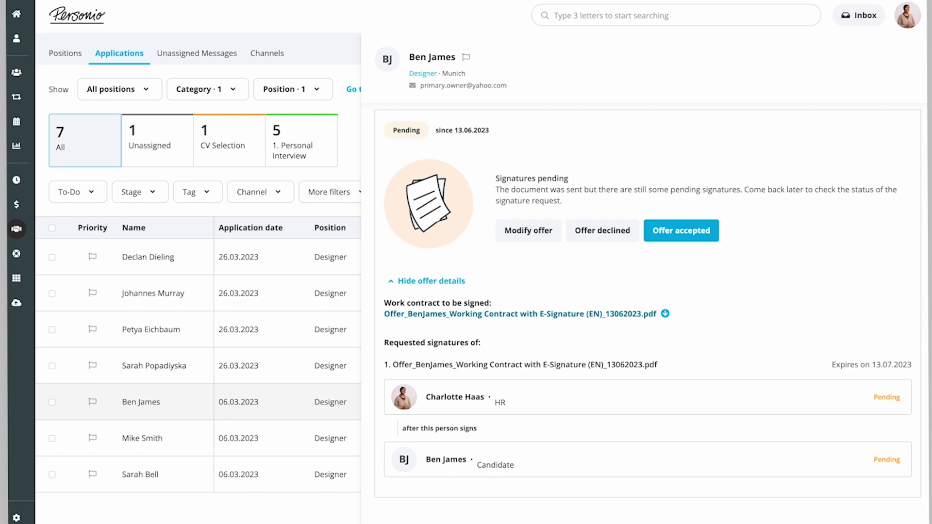
pyautogui.click(527, 231)
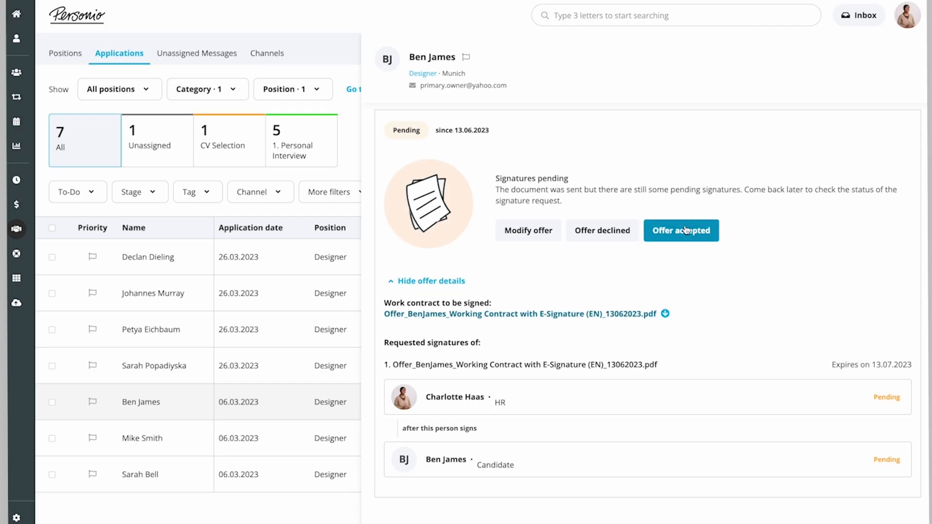
pyautogui.moveTo(601, 230)
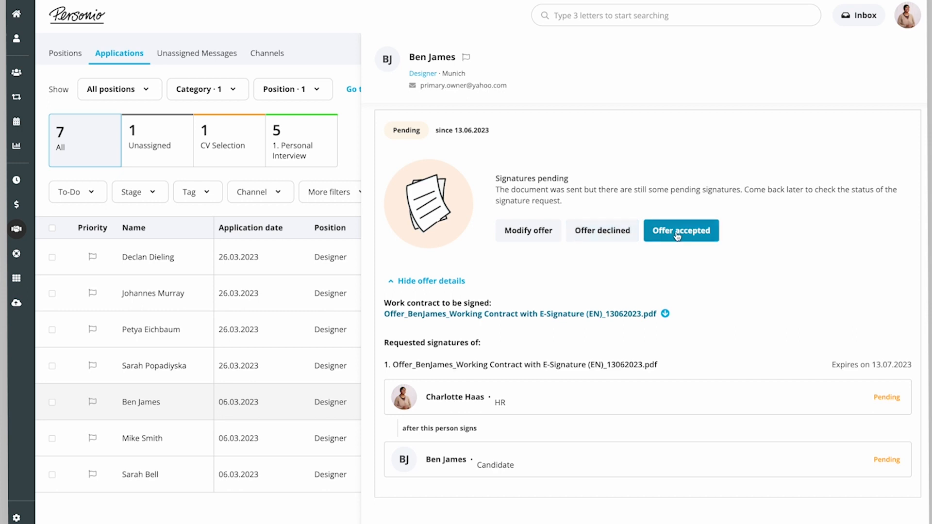
pyautogui.click(680, 230)
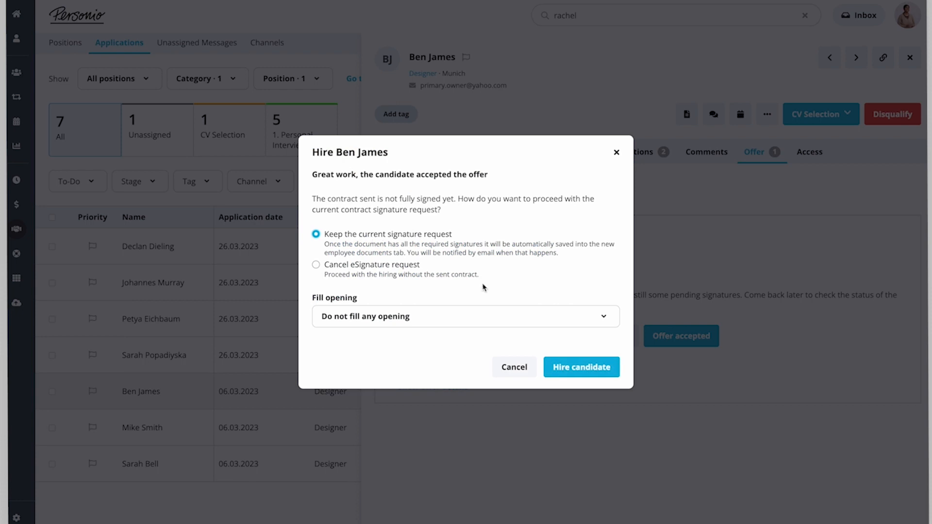
pyautogui.click(465, 316)
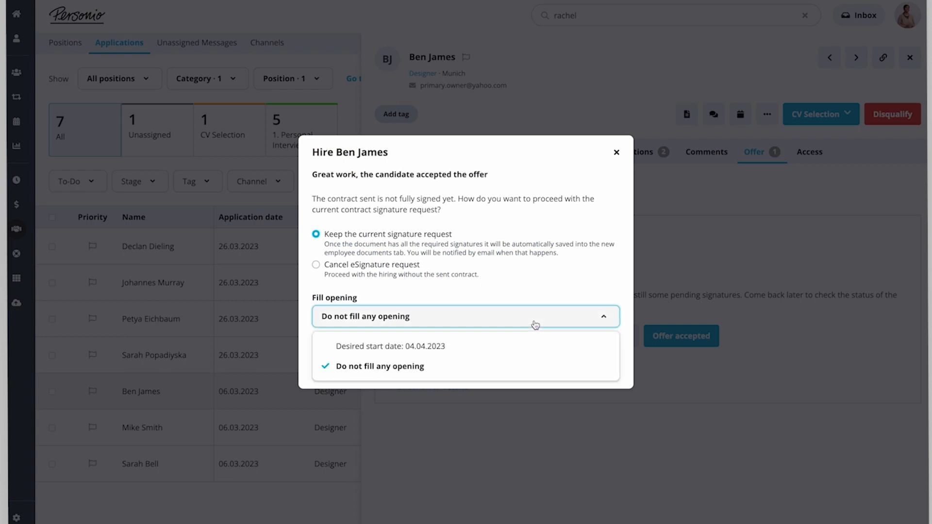
pyautogui.click(390, 346)
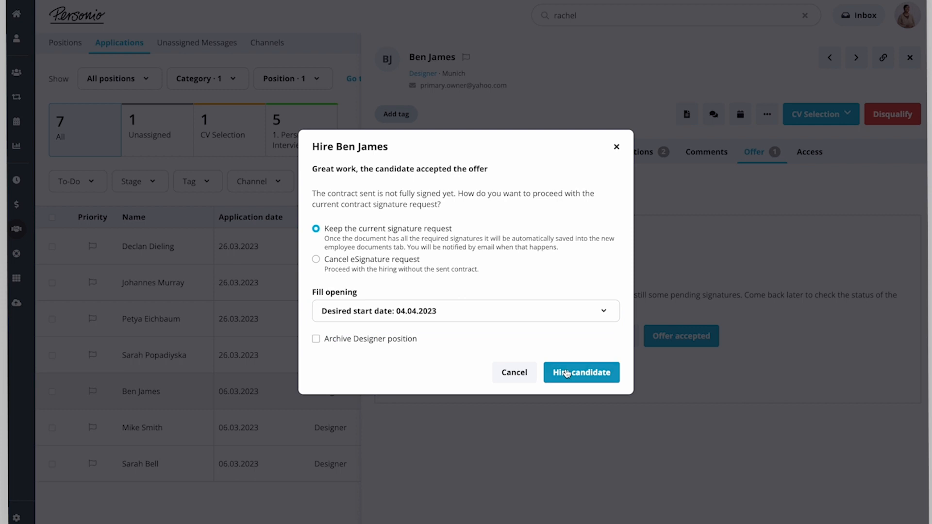
pyautogui.click(581, 373)
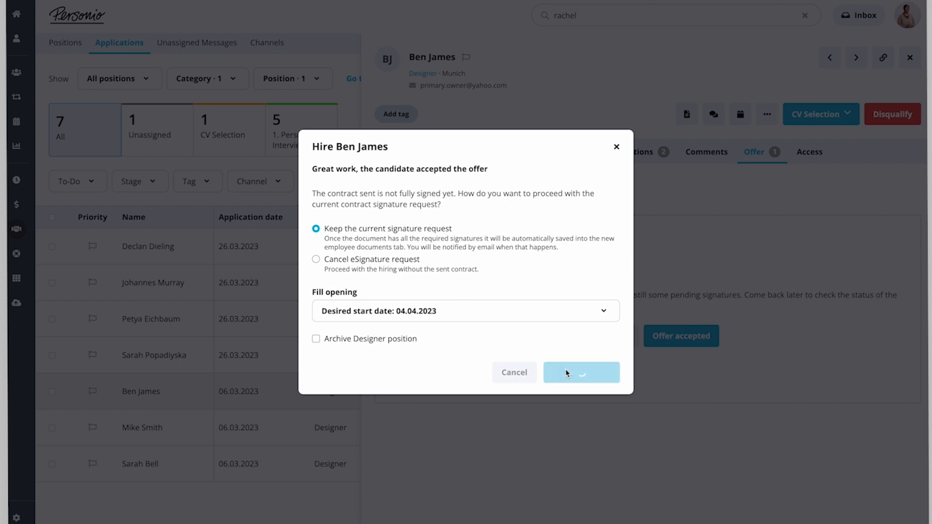
pyautogui.click(581, 373)
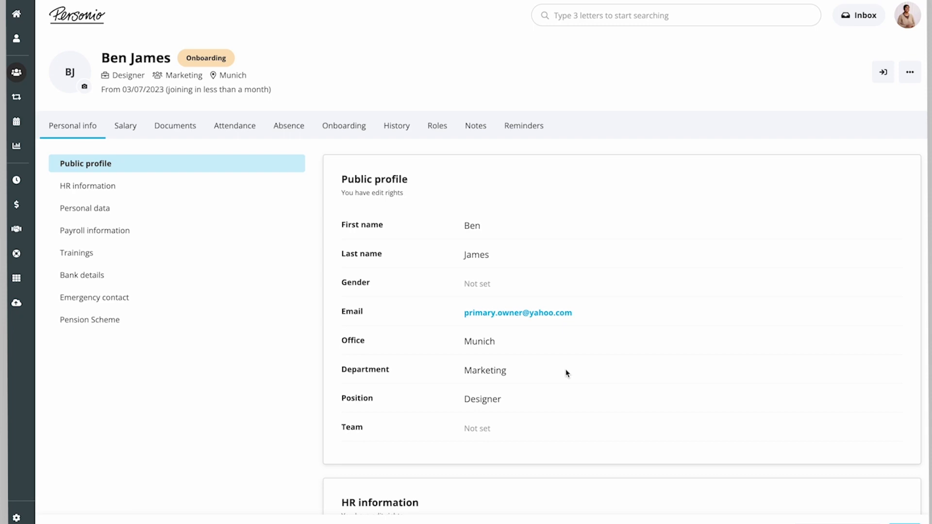
pyautogui.click(87, 185)
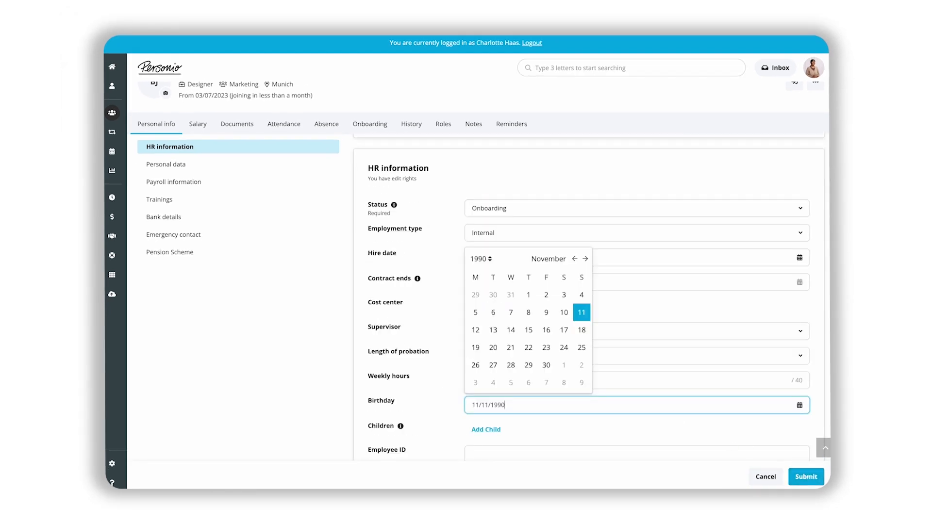
pyautogui.moveTo(582, 312)
pyautogui.write('40')
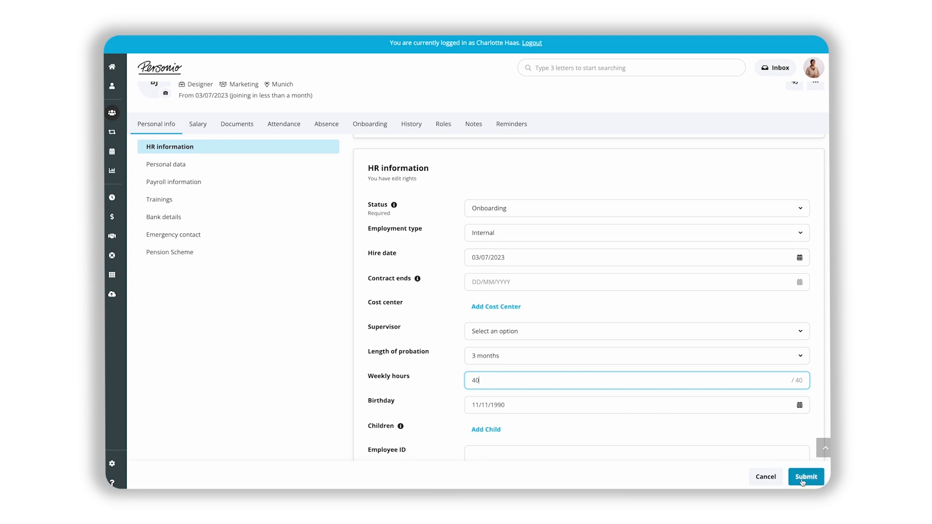
pyautogui.click(806, 476)
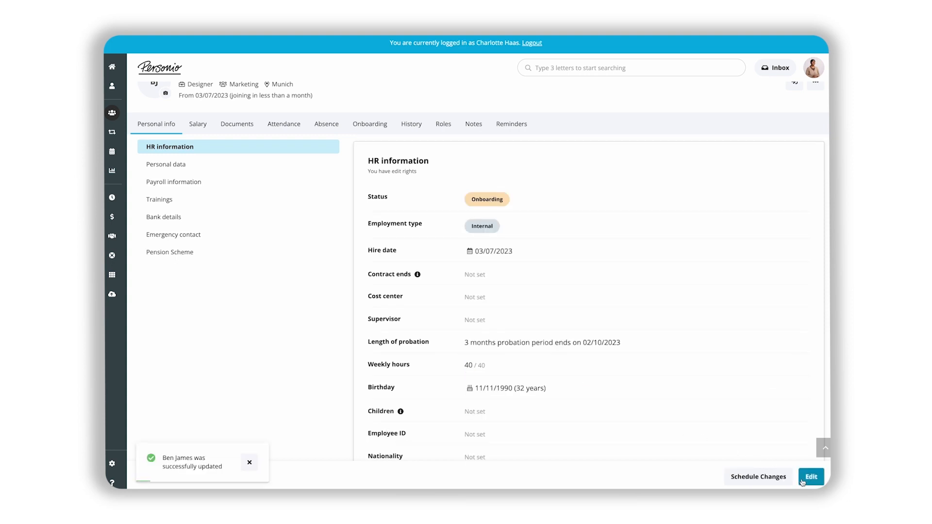